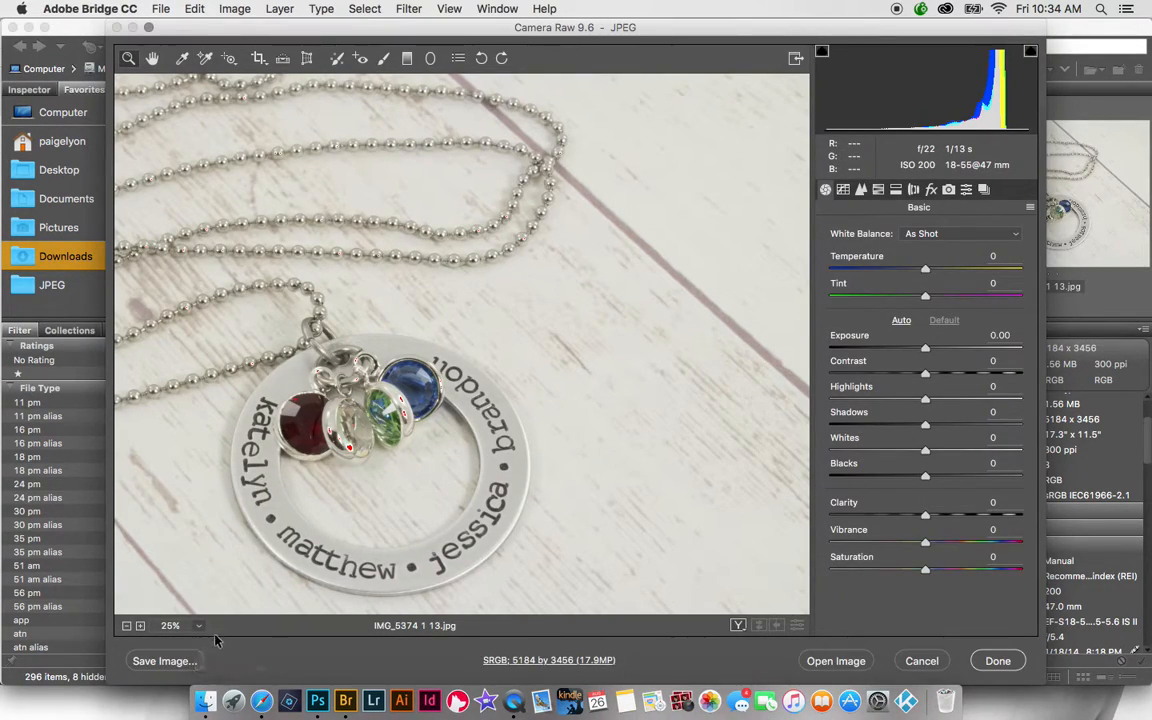
Fit the whole necklace photo in the Camera Raw view before sampling white balance.
click(184, 624)
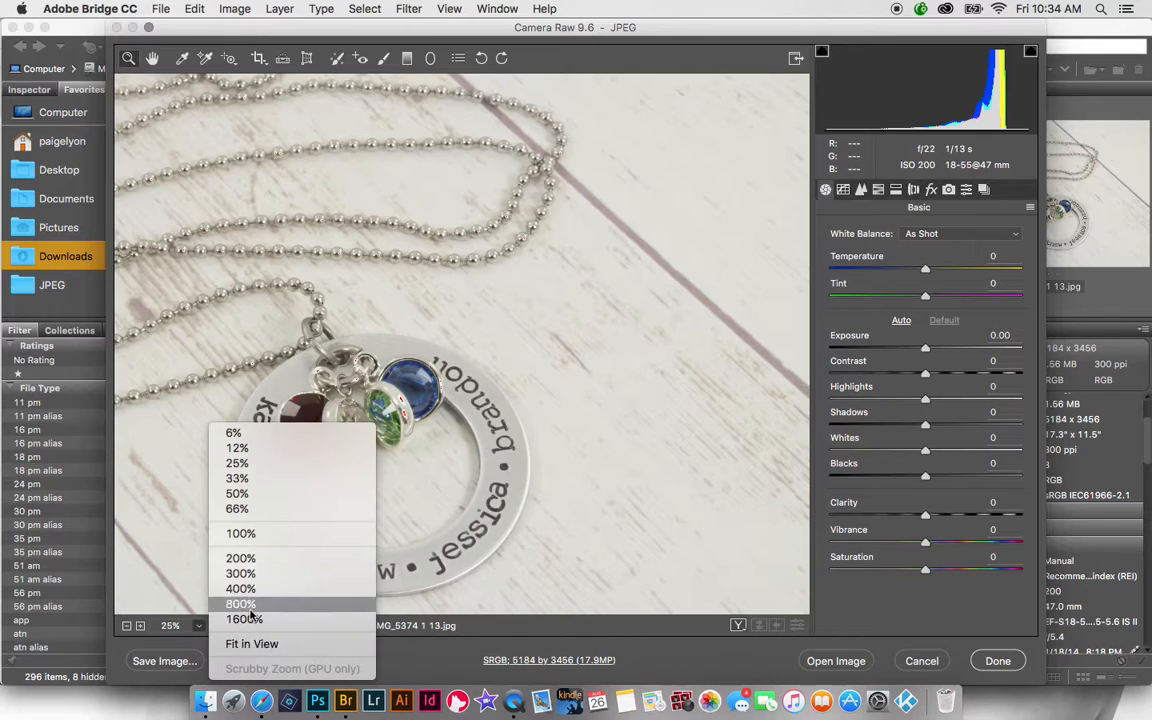
click(252, 644)
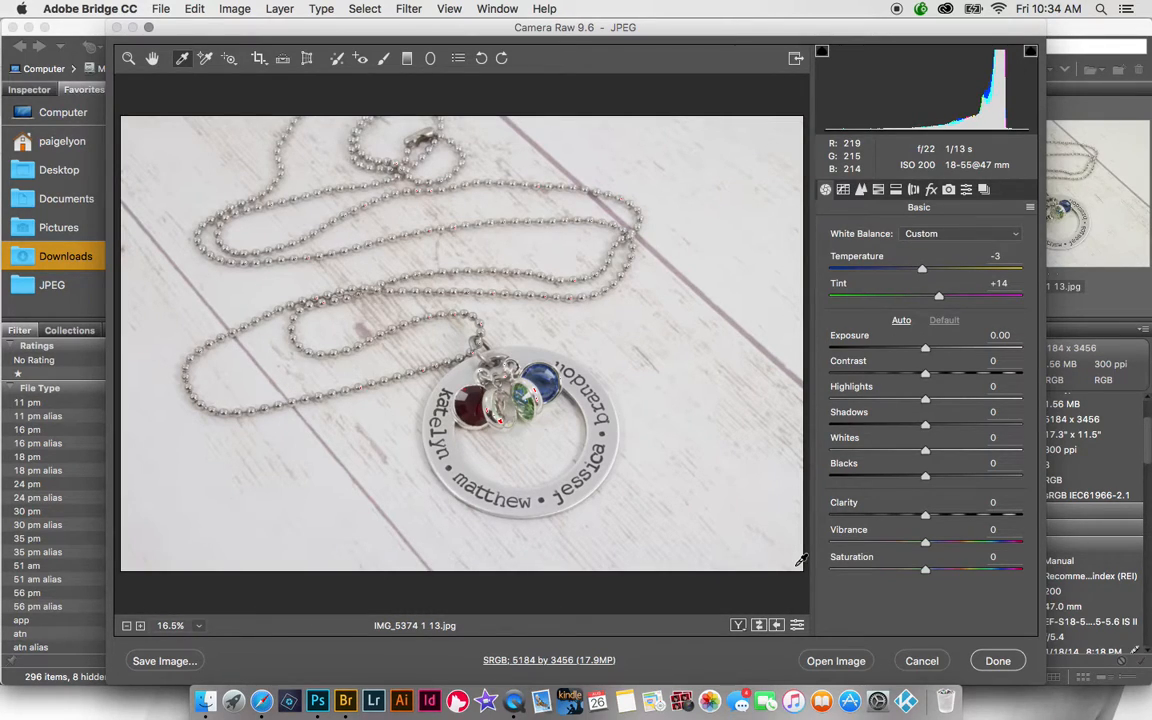
mouse_move(716, 556)
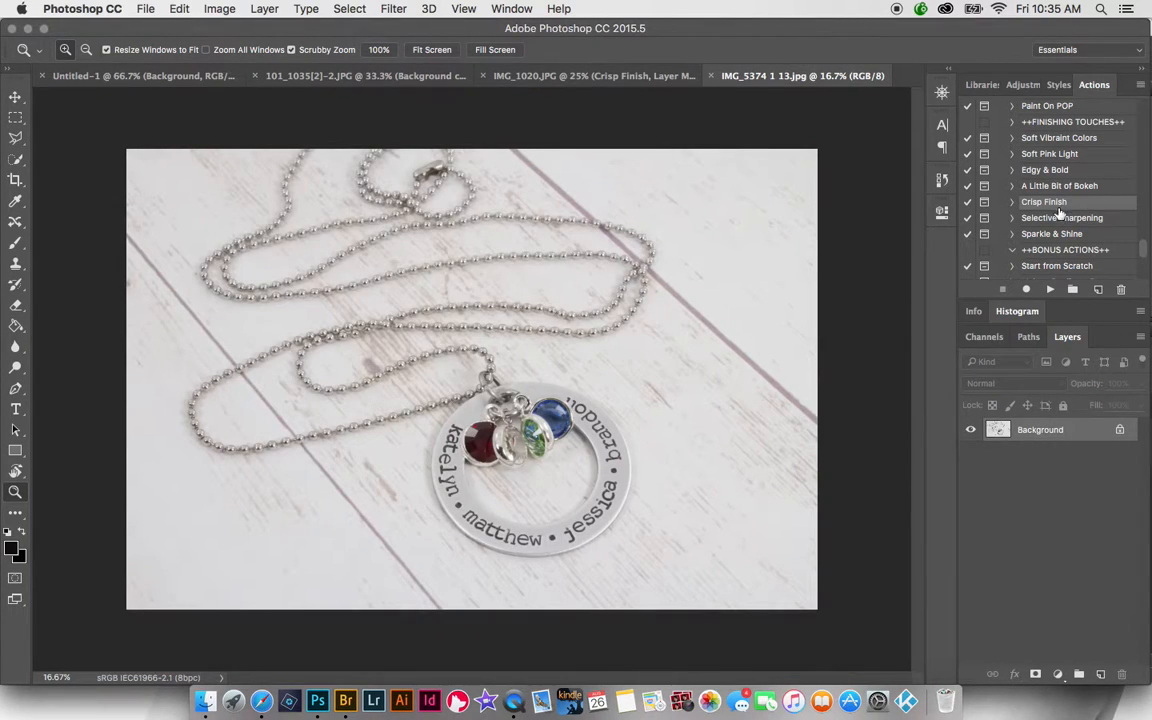
Run Contrast Boost, dismiss its opacity tip, and scroll further down the actions list.
scroll(down, 3)
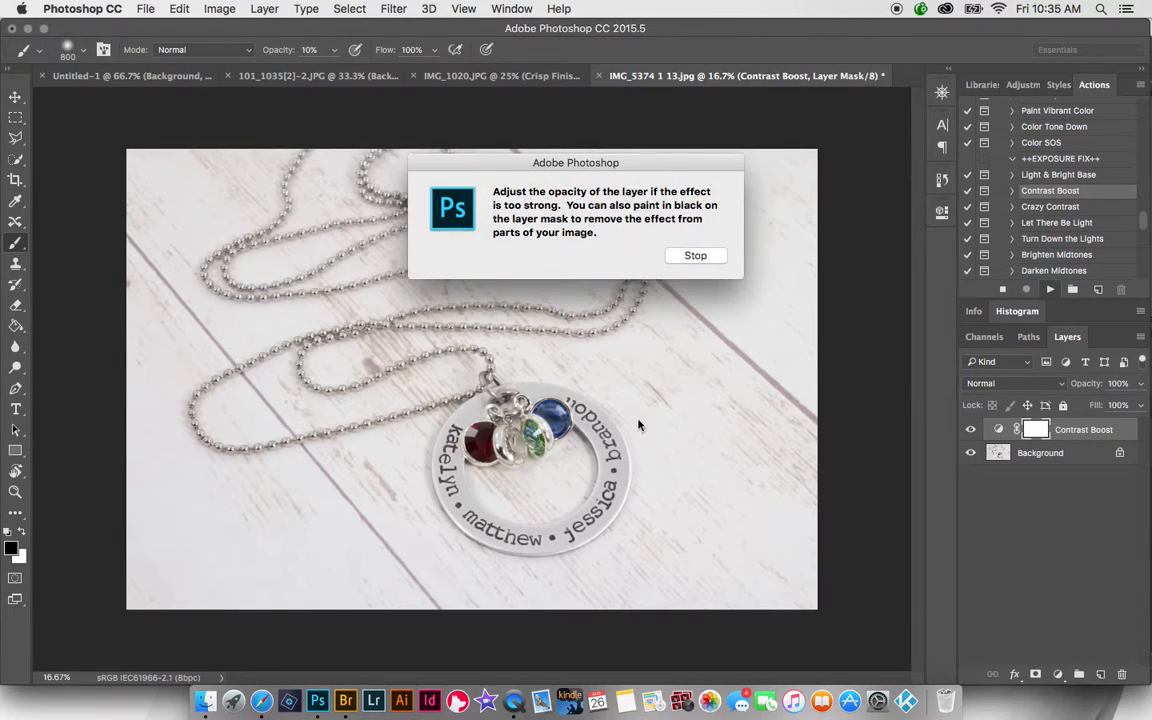
click(696, 256)
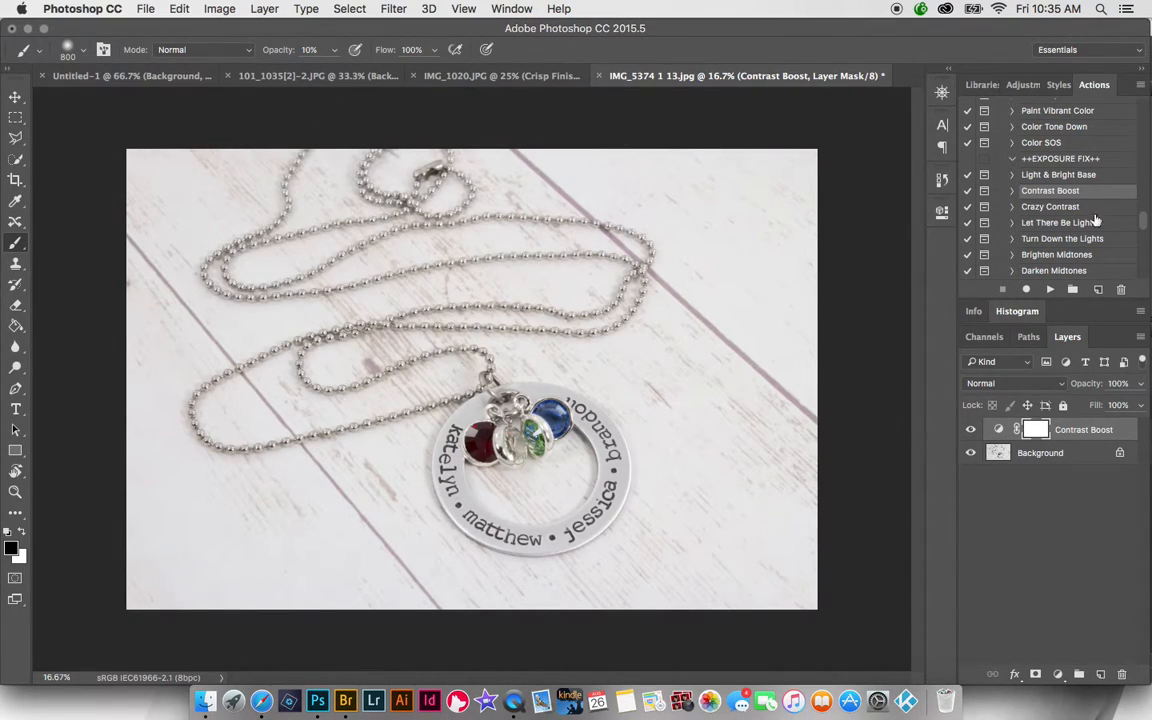
scroll(down, 3)
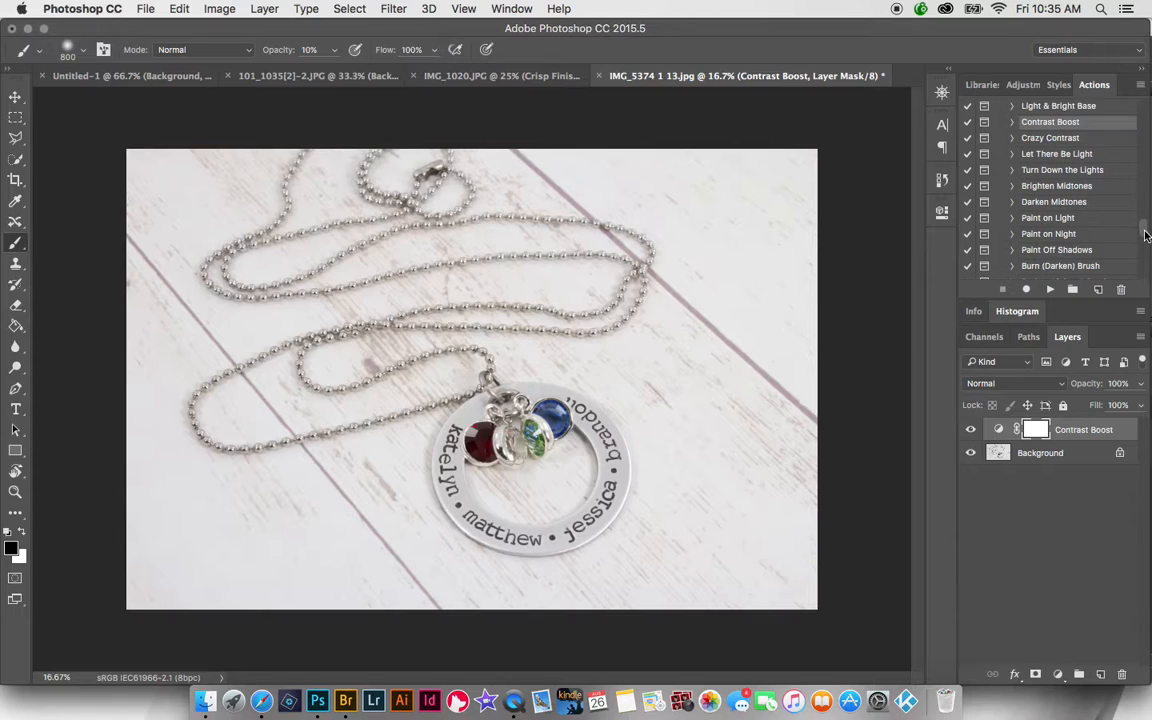
scroll(down, 3)
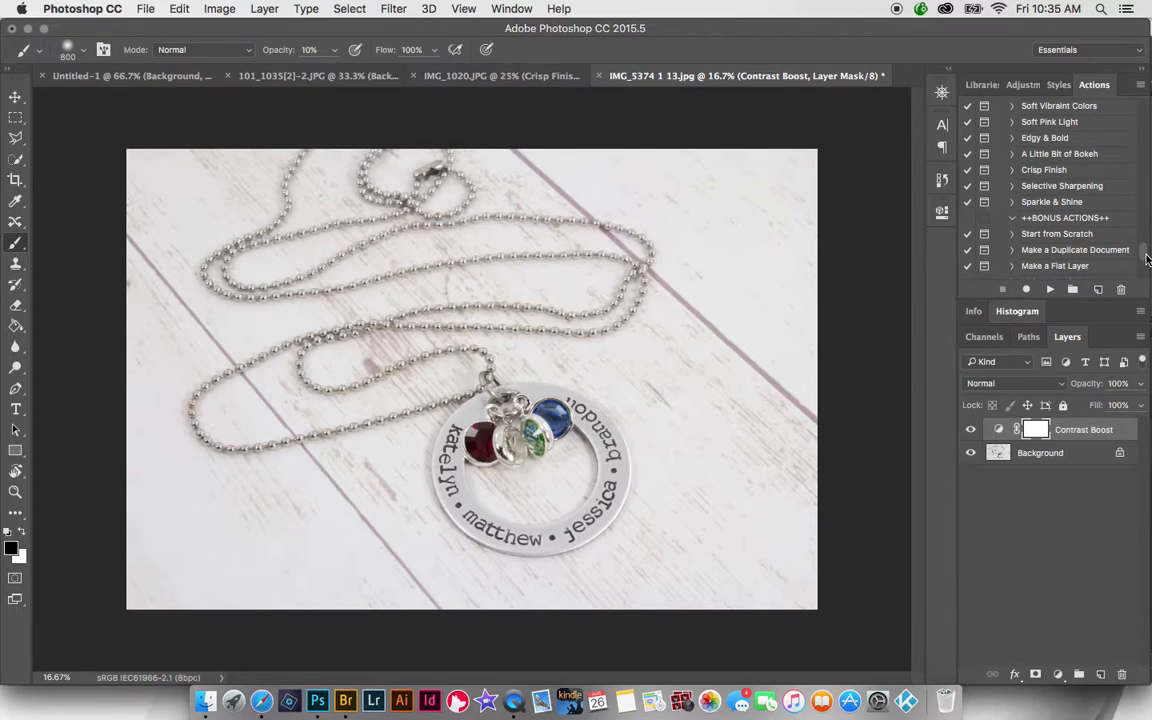
mouse_move(1064, 264)
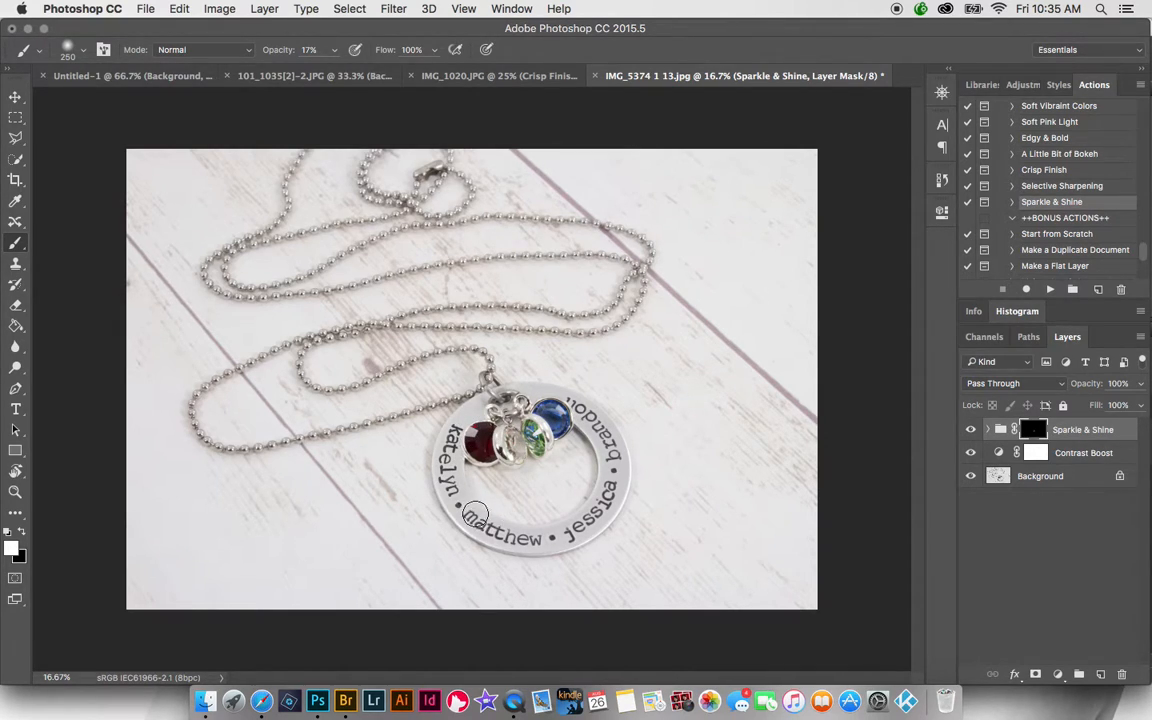
mouse_move(610, 496)
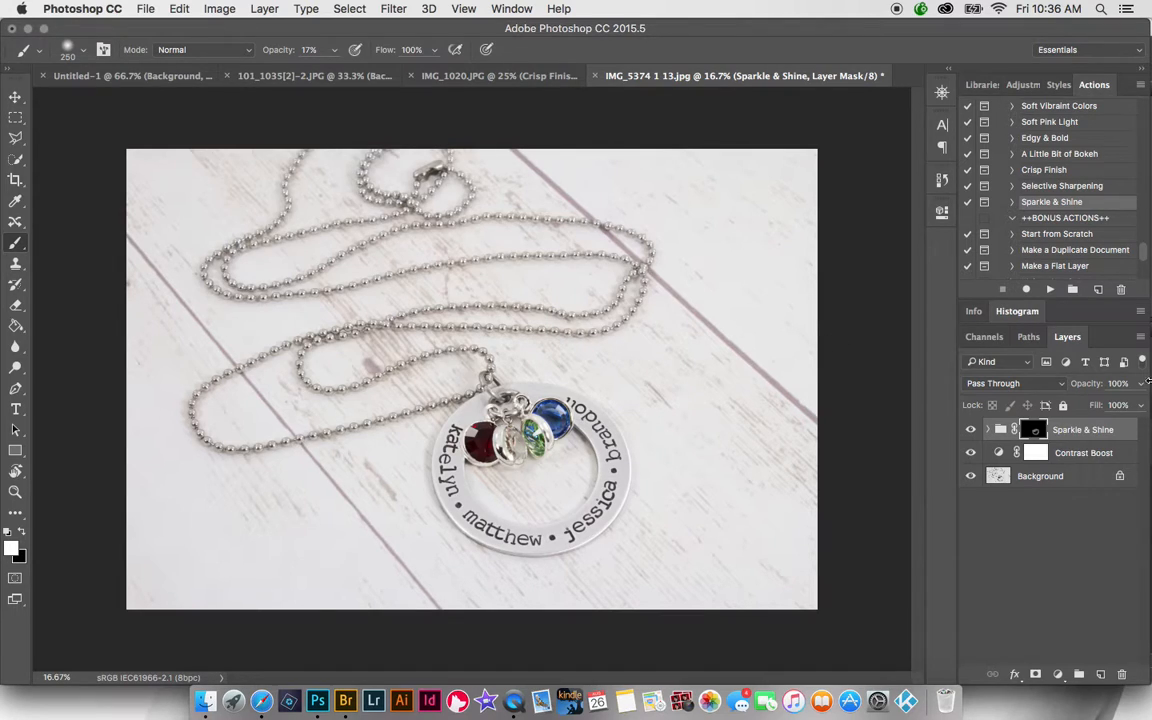
mouse_move(542, 280)
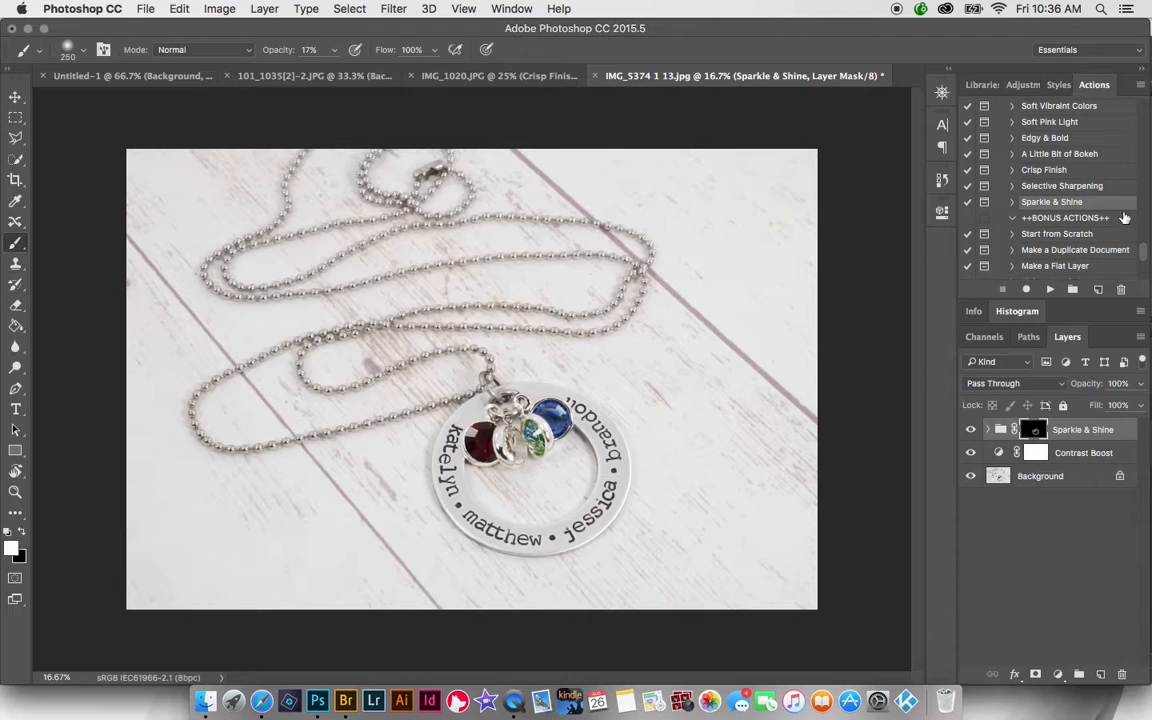
mouse_move(1010, 176)
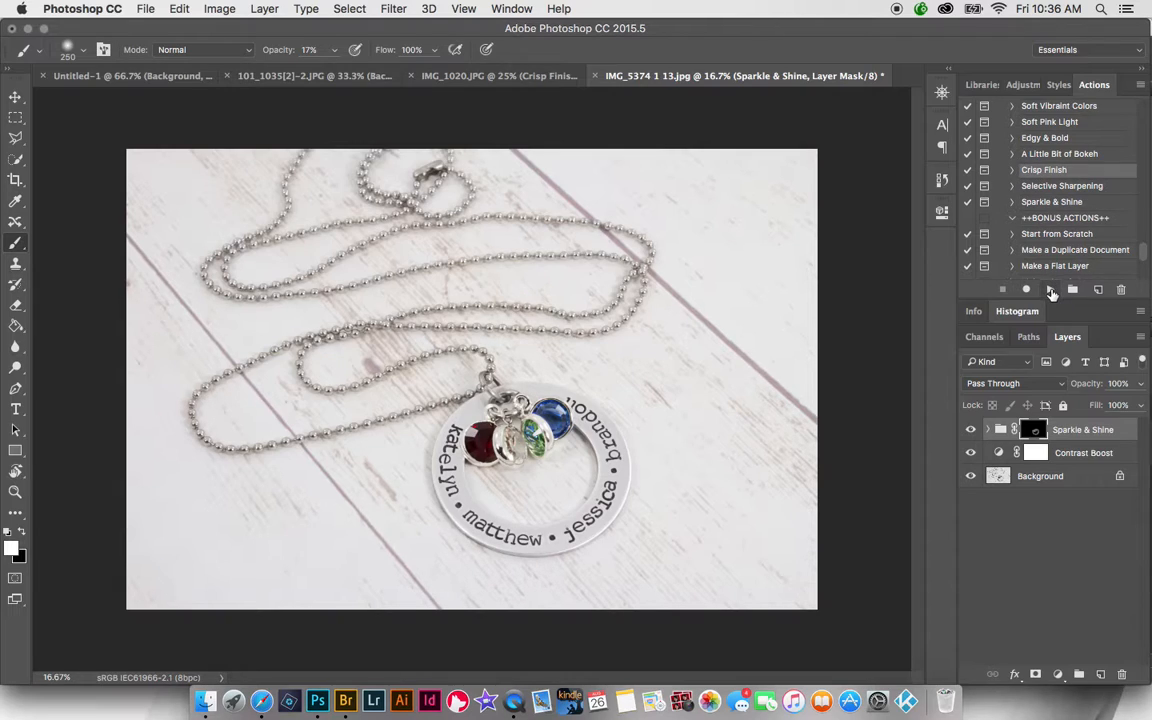
Run the Crisp Finish action and dismiss its crispness tip, leaving opacity at 60%.
click(1048, 288)
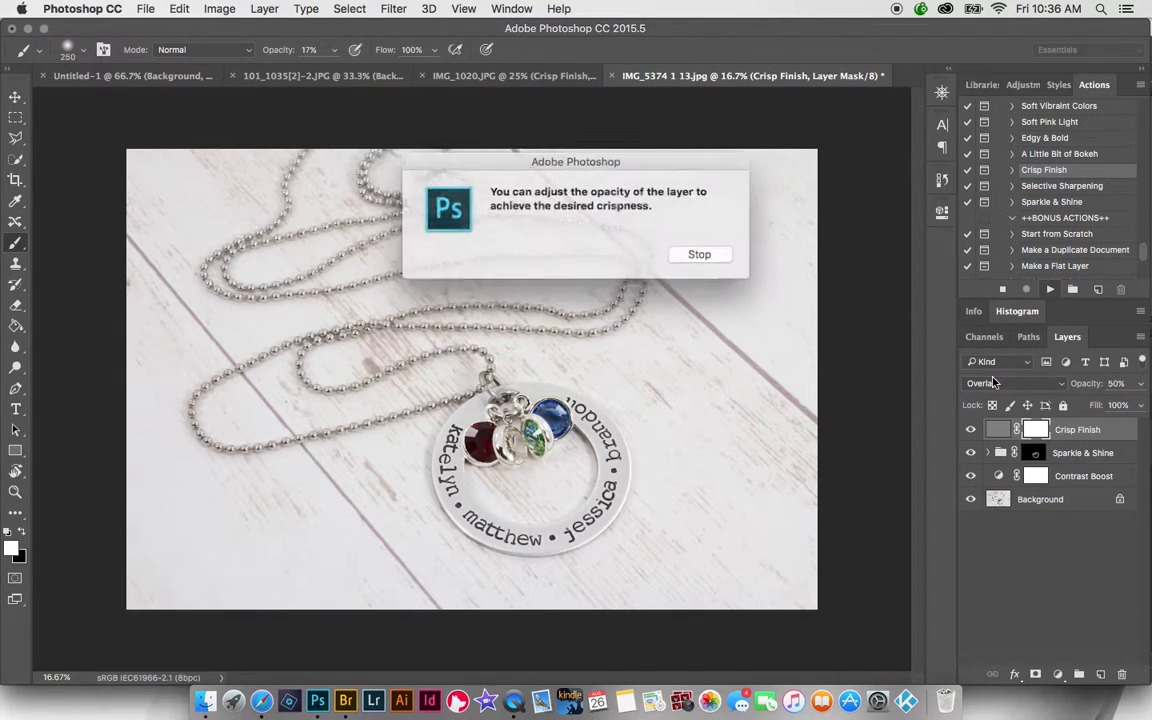
click(700, 254)
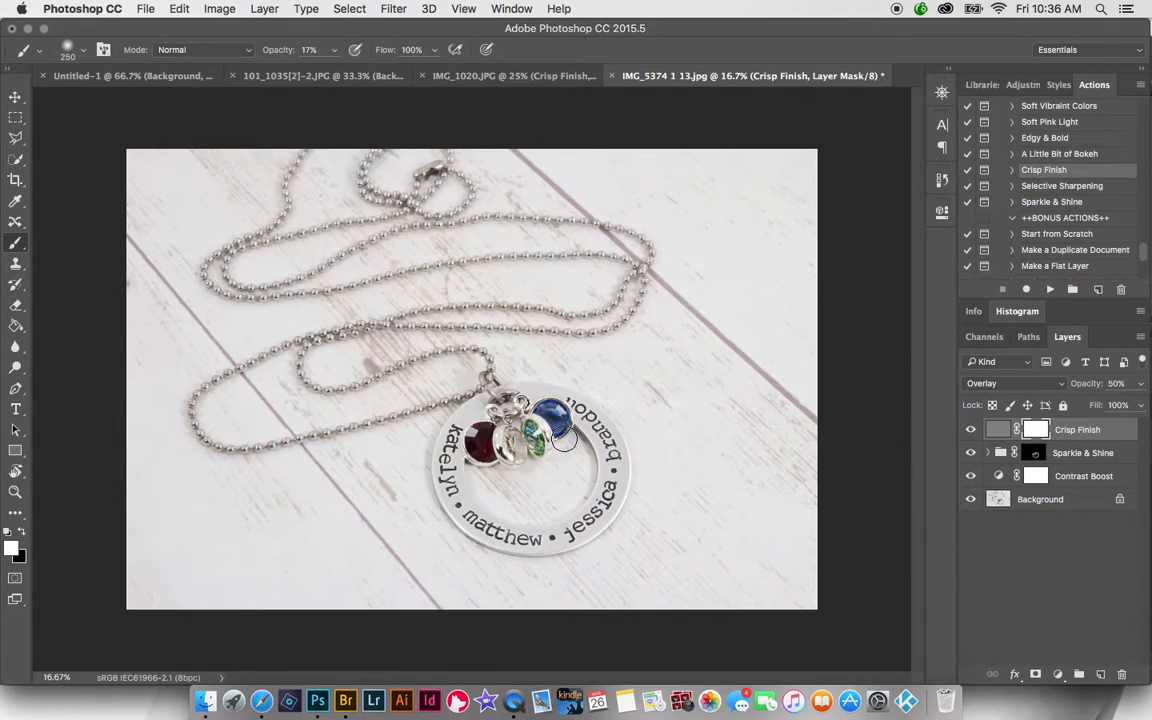
mouse_move(668, 234)
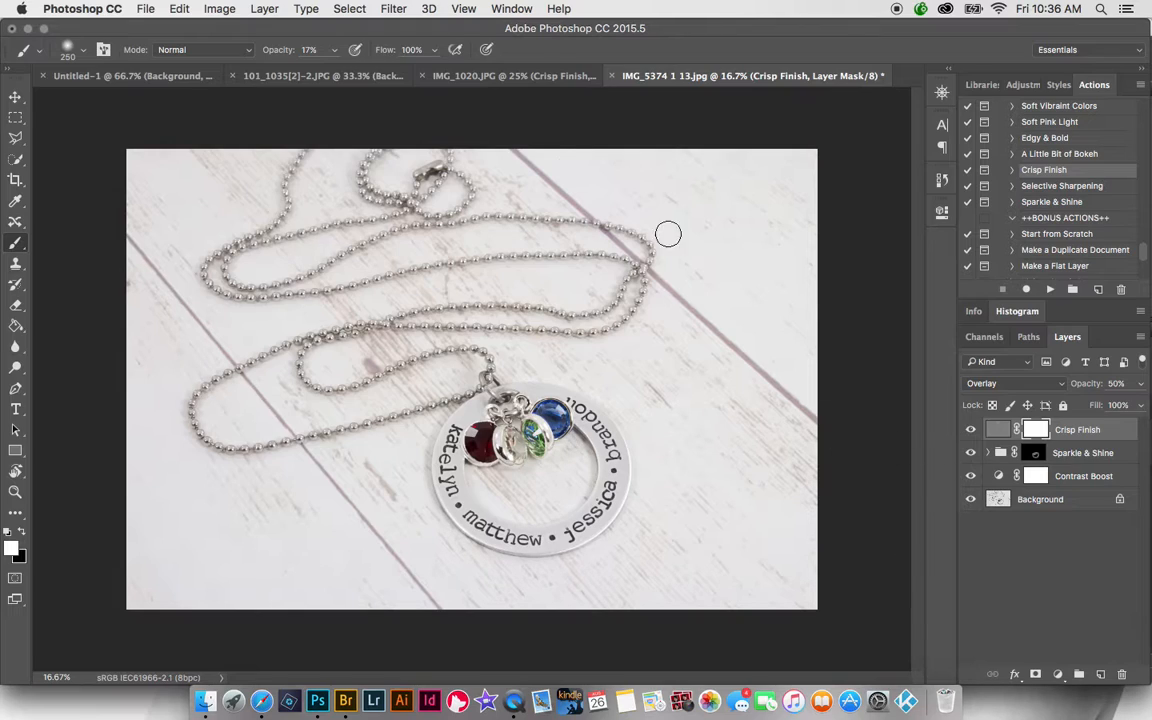
mouse_move(248, 140)
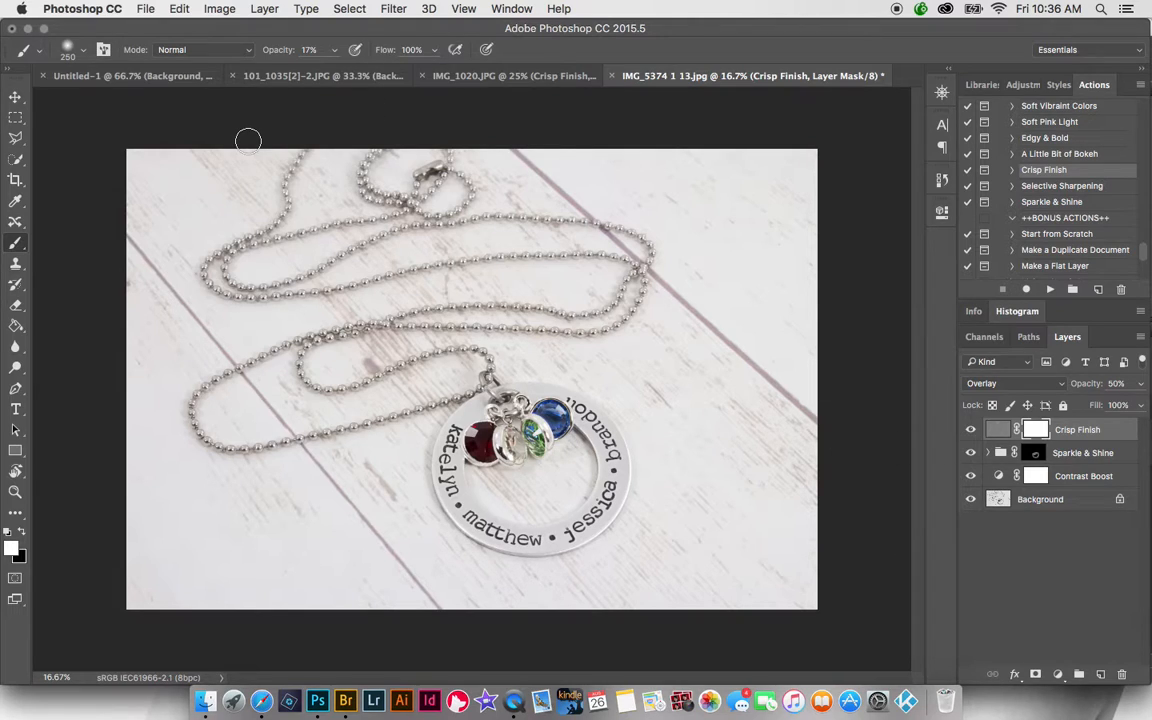
mouse_move(1004, 294)
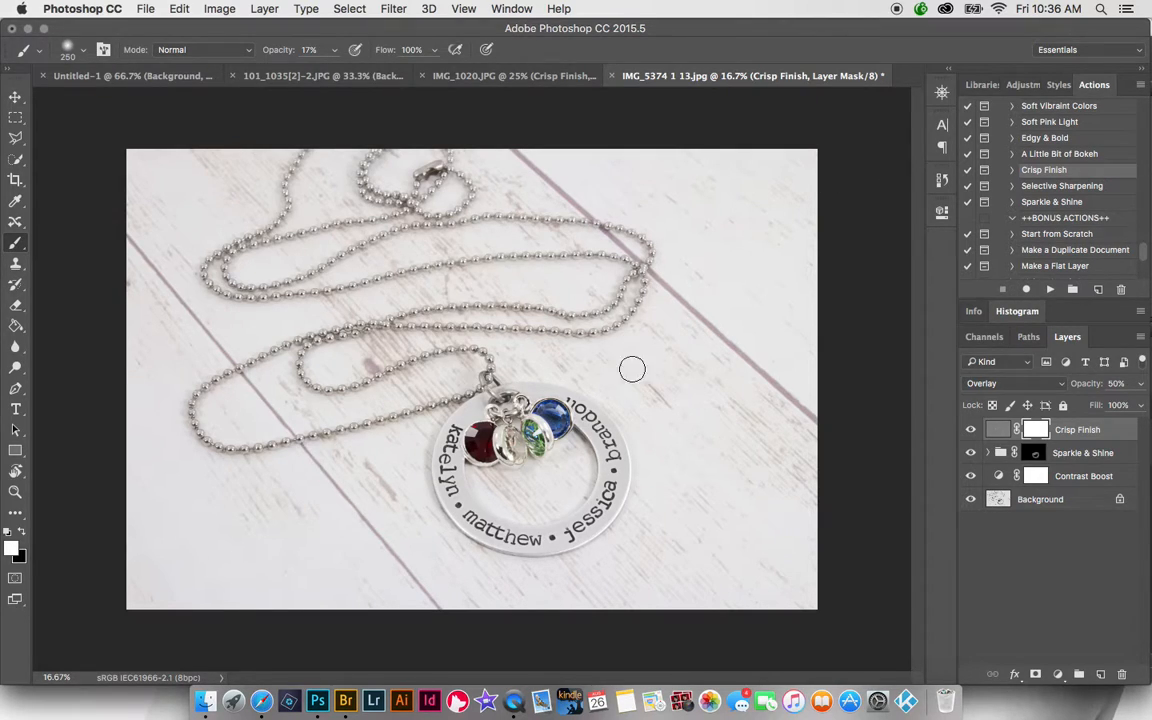
mouse_move(16, 204)
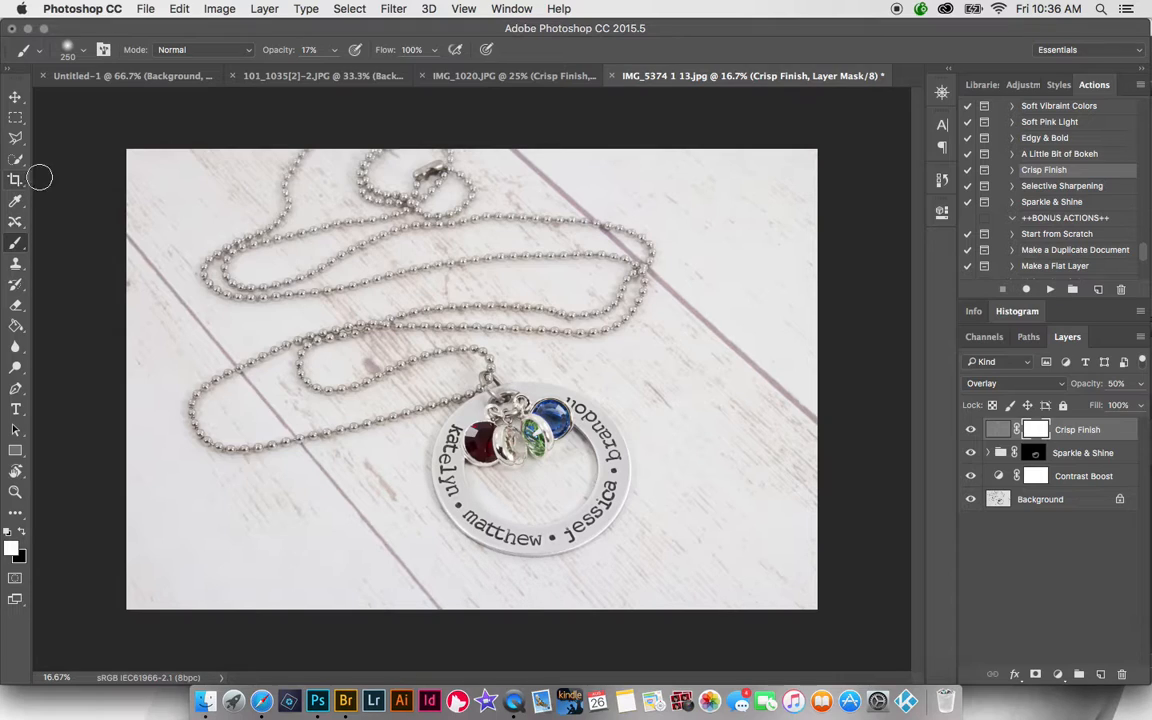
mouse_move(632, 242)
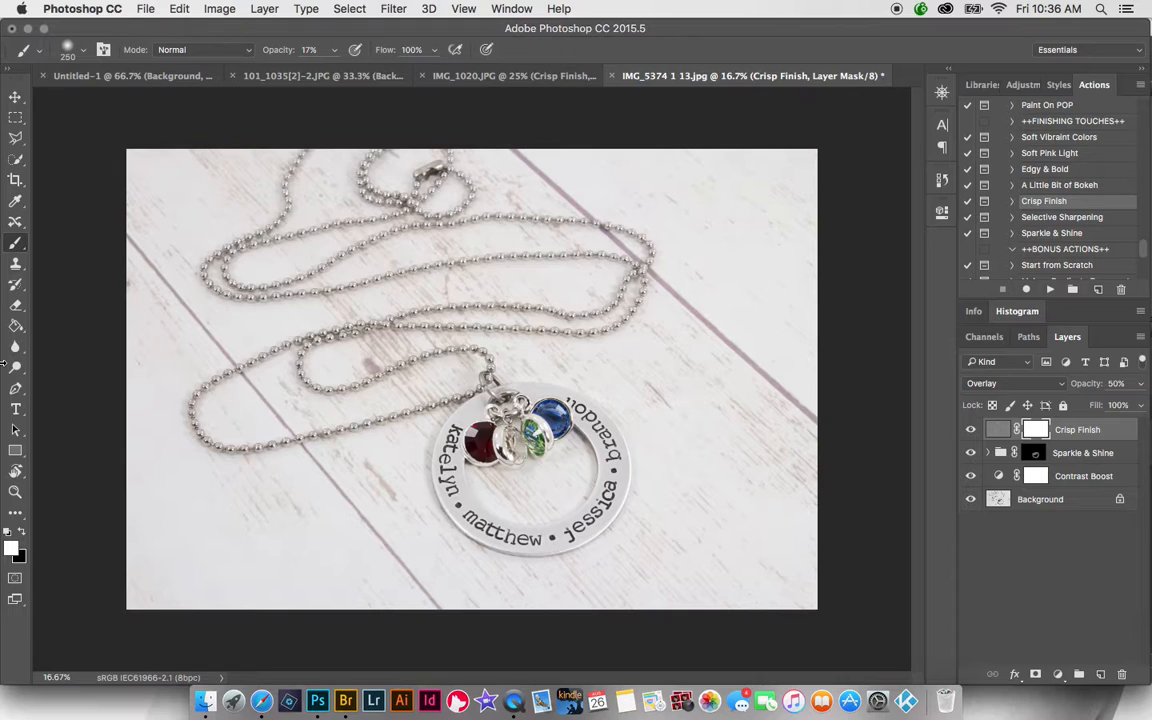
mouse_move(344, 700)
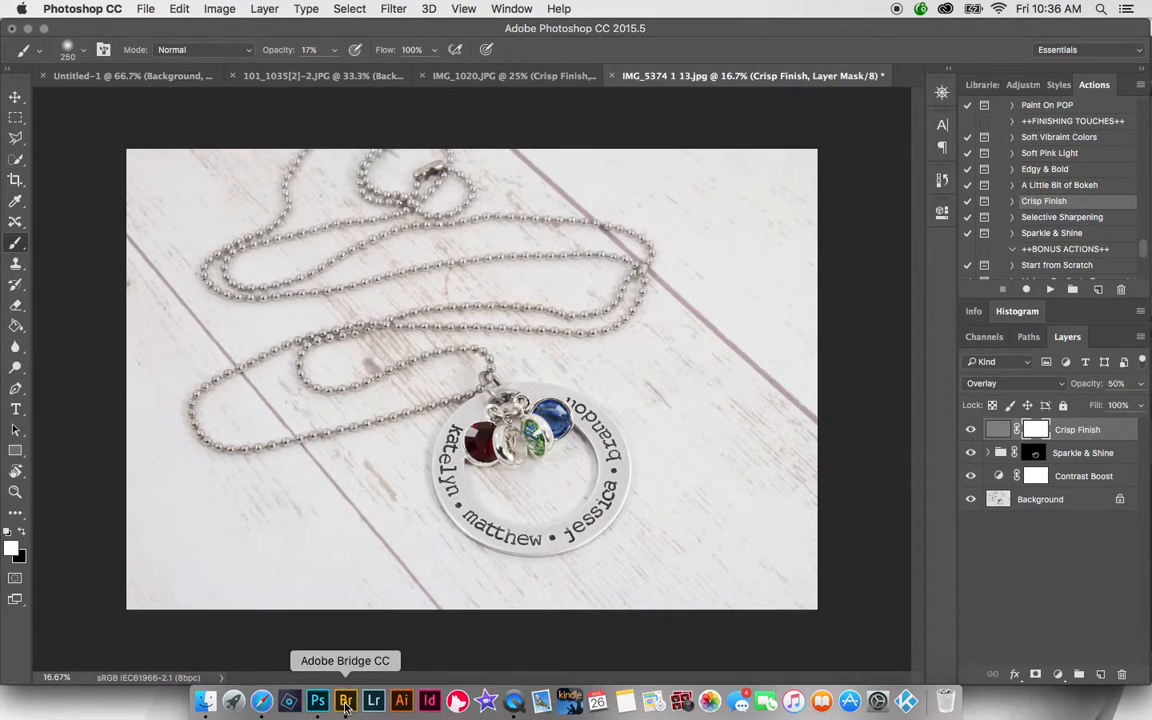
Switch between the browser and Bridge while downloading IMG_5375 1 15.jpg.
click(344, 700)
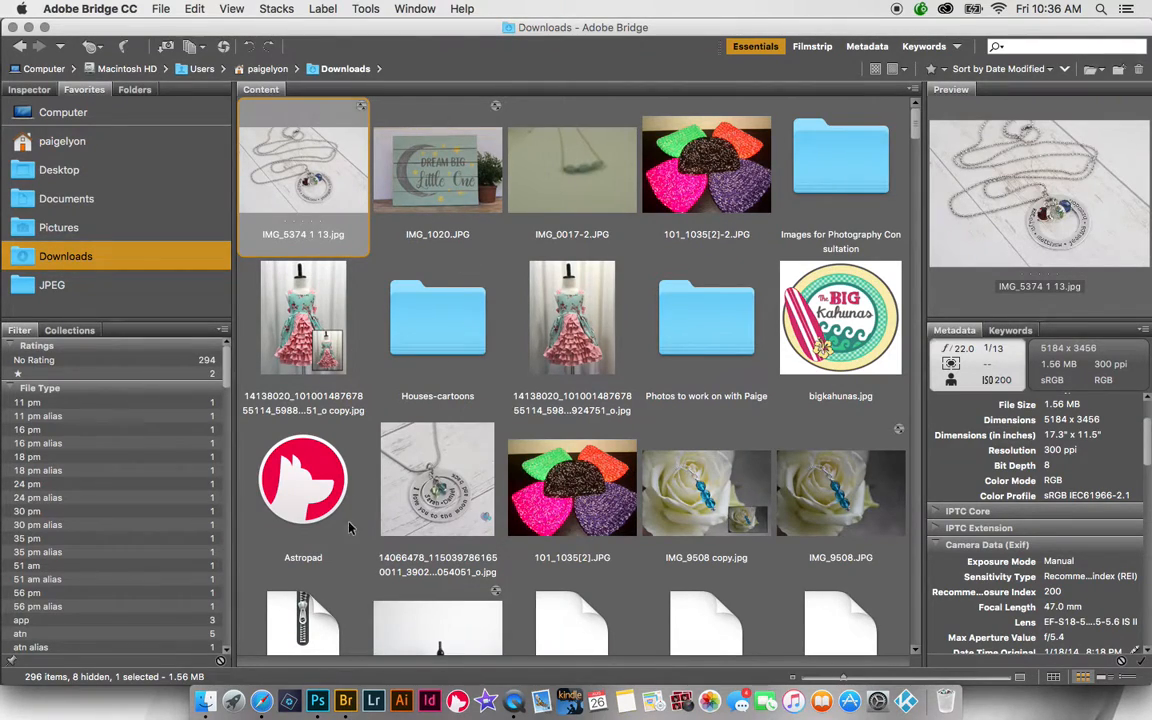
mouse_move(262, 700)
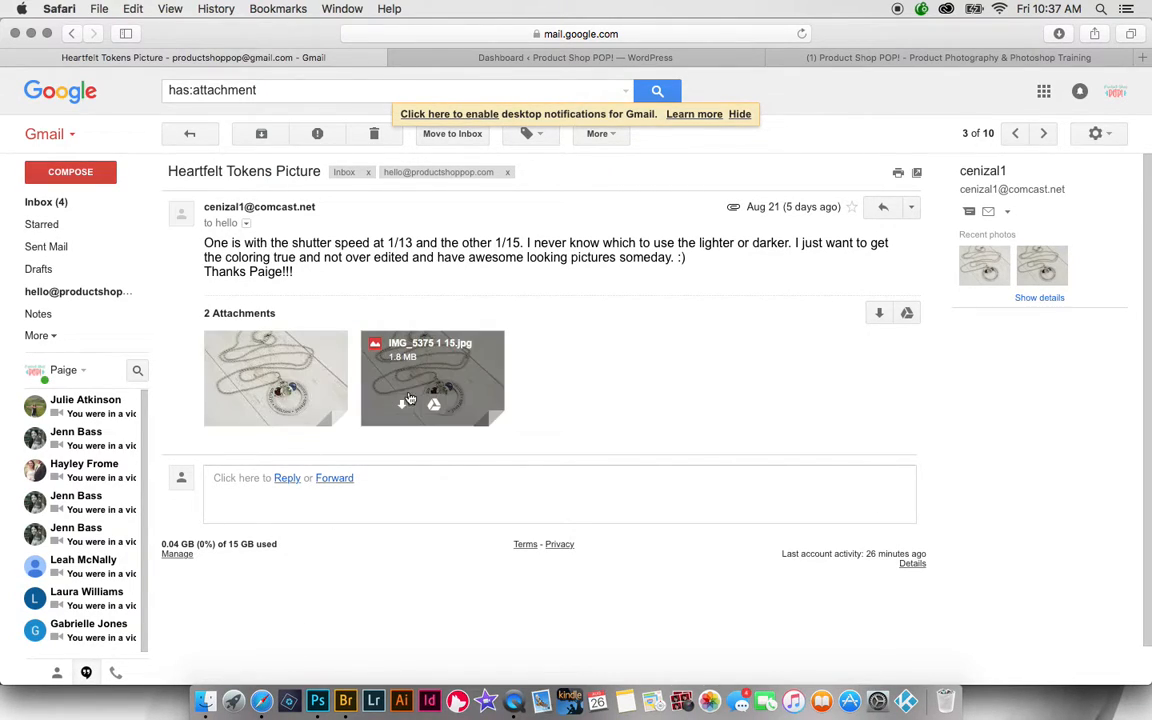
mouse_move(510, 380)
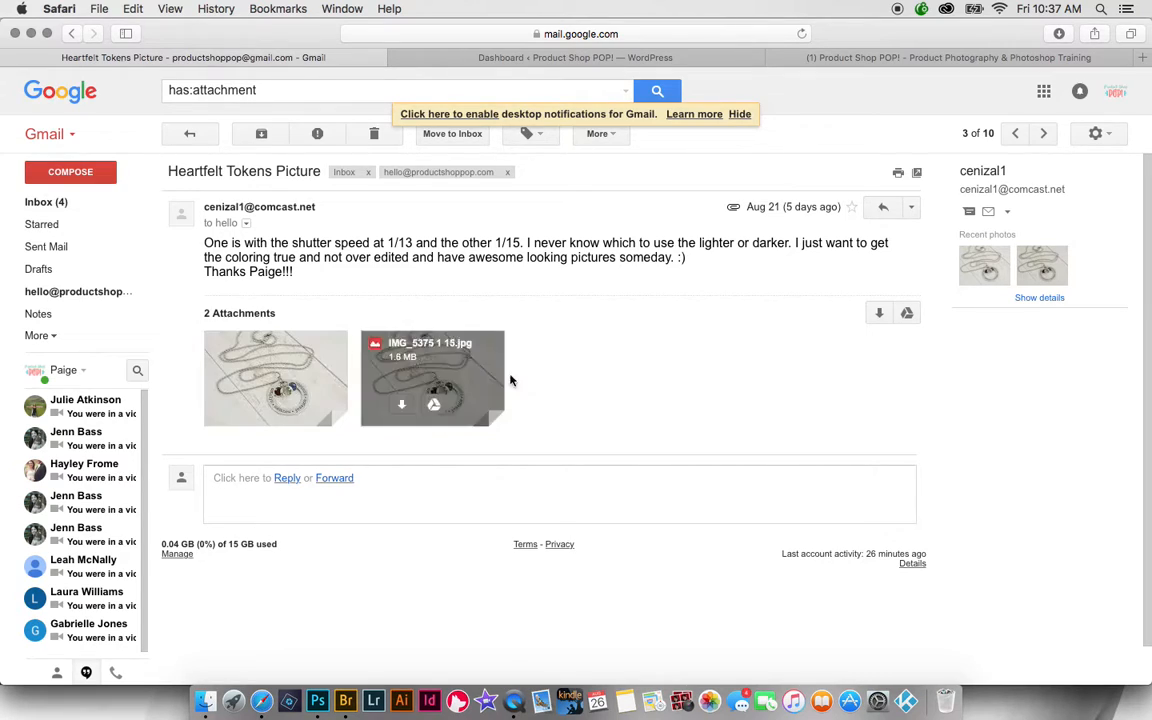
click(344, 700)
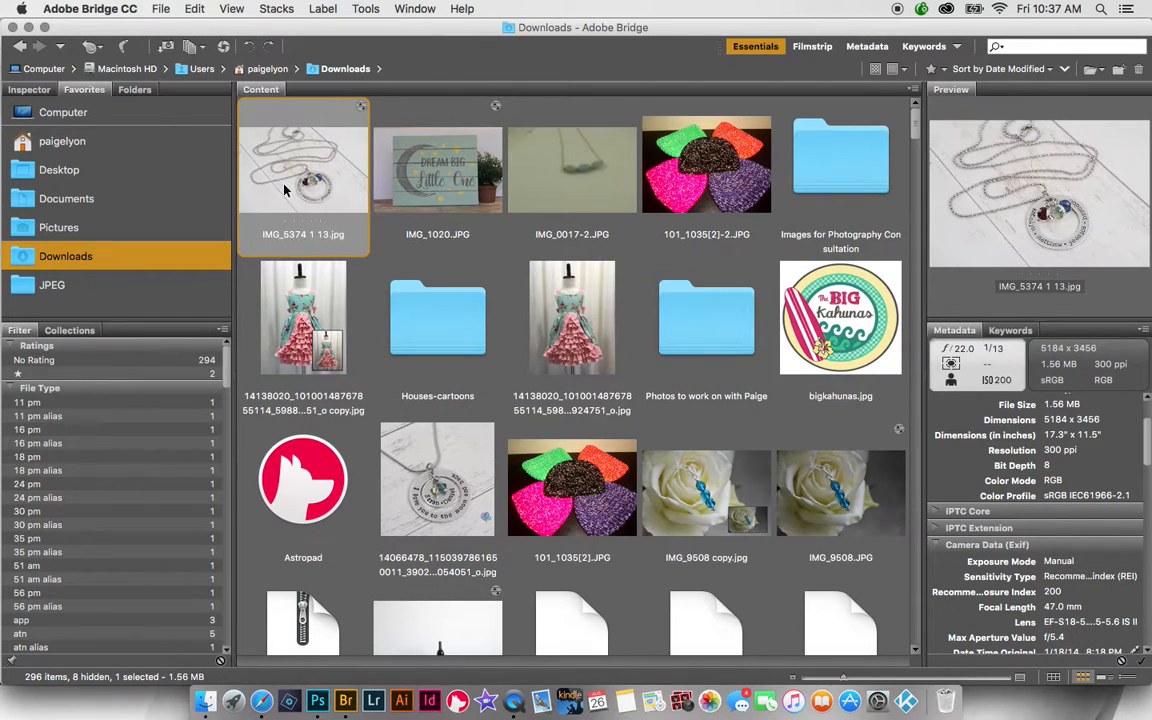
mouse_move(318, 700)
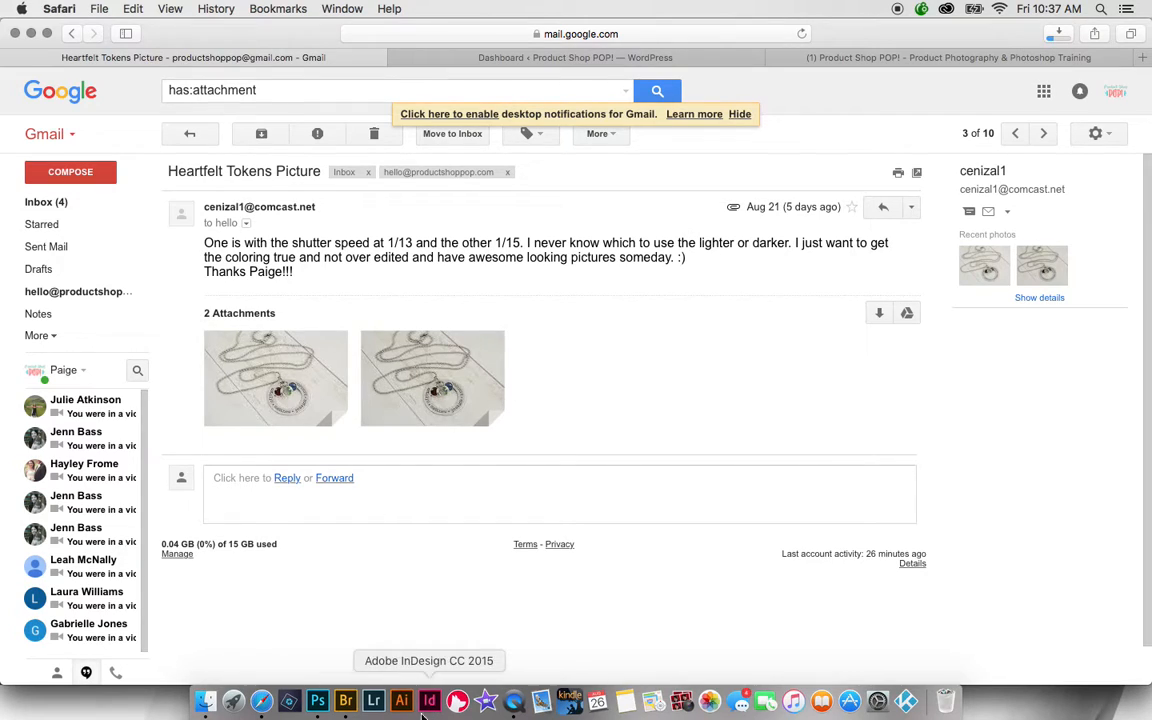
click(344, 700)
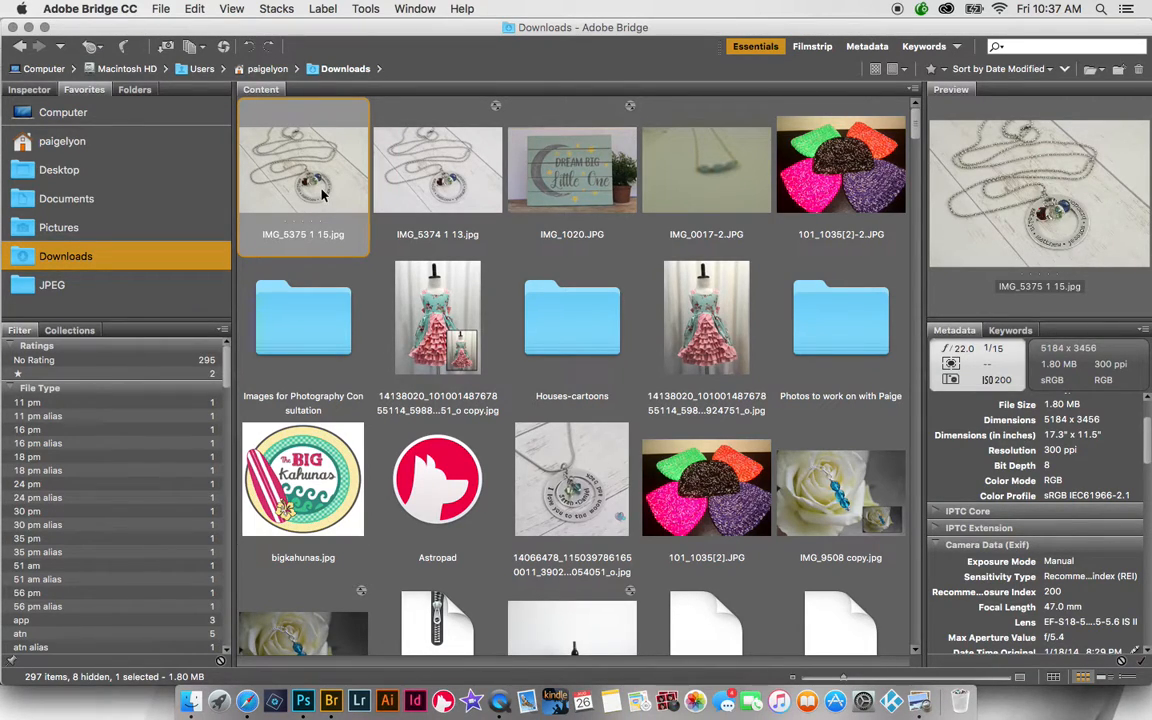
Bring up the context menu for the IMG_5375 1 15.jpg thumbnail.
right_click(304, 170)
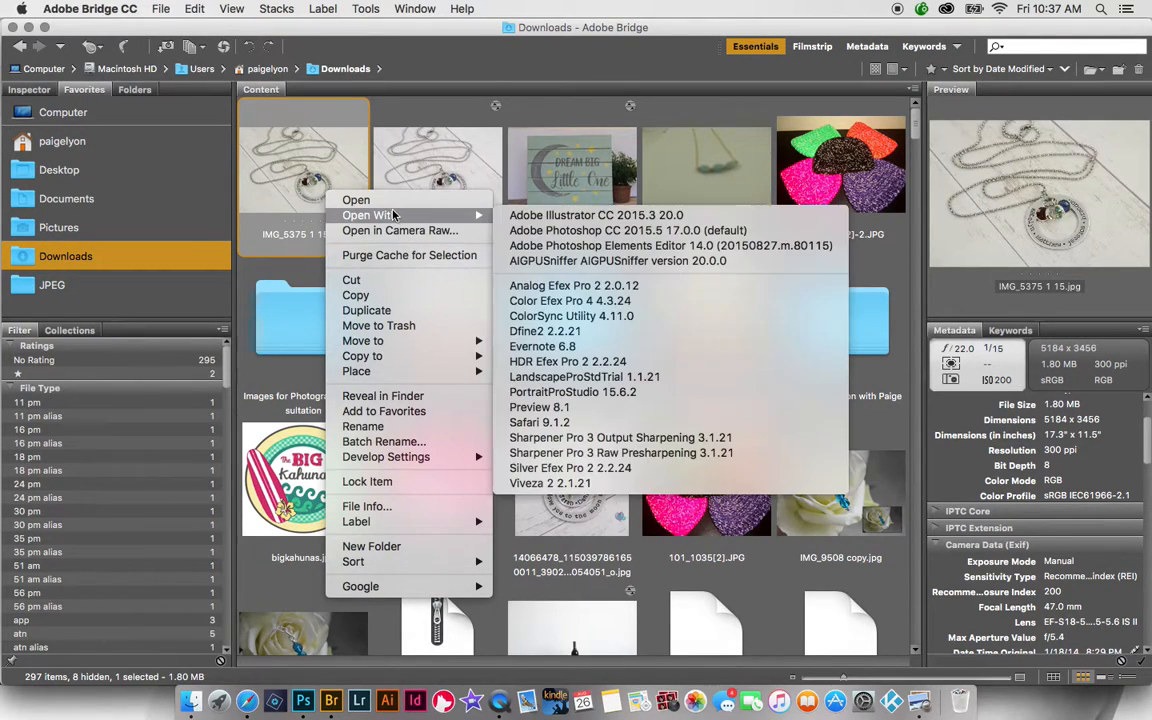
mouse_move(596, 216)
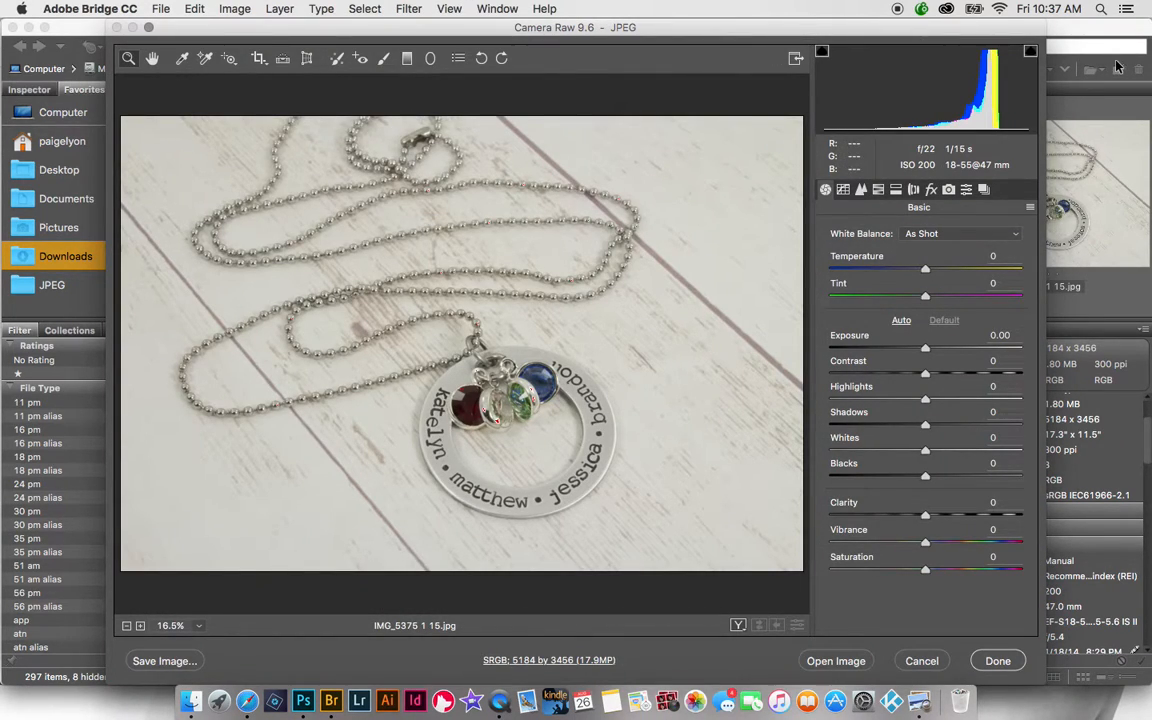
mouse_move(1080, 6)
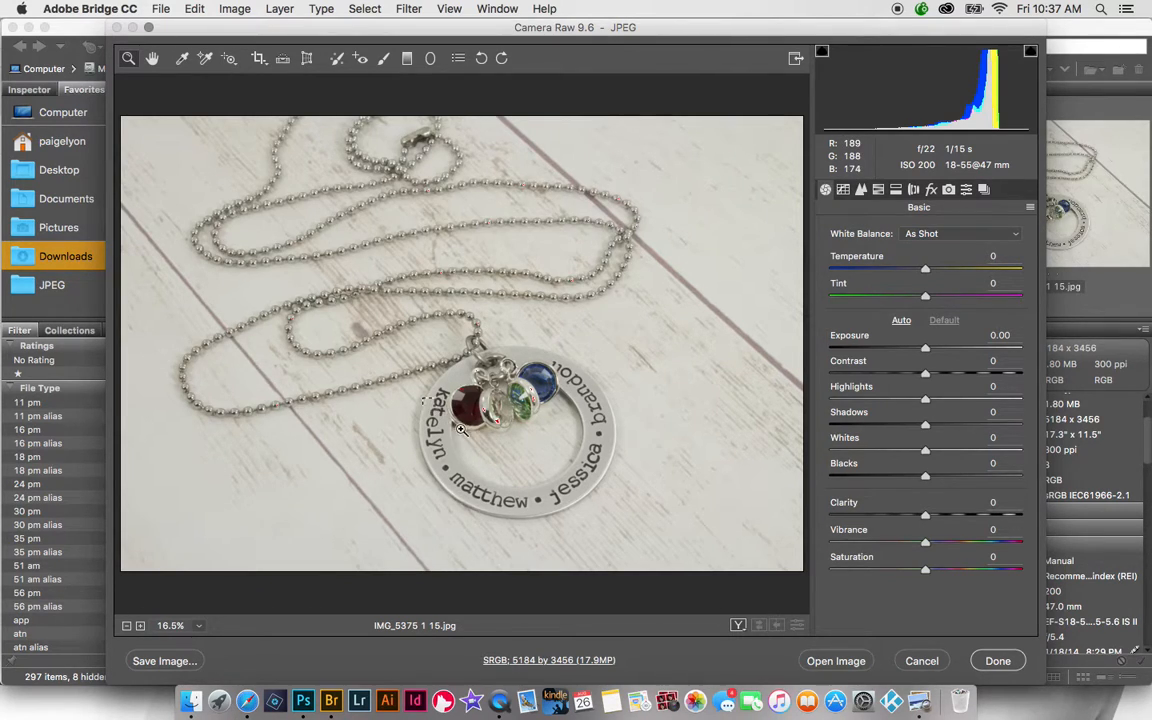
click(460, 430)
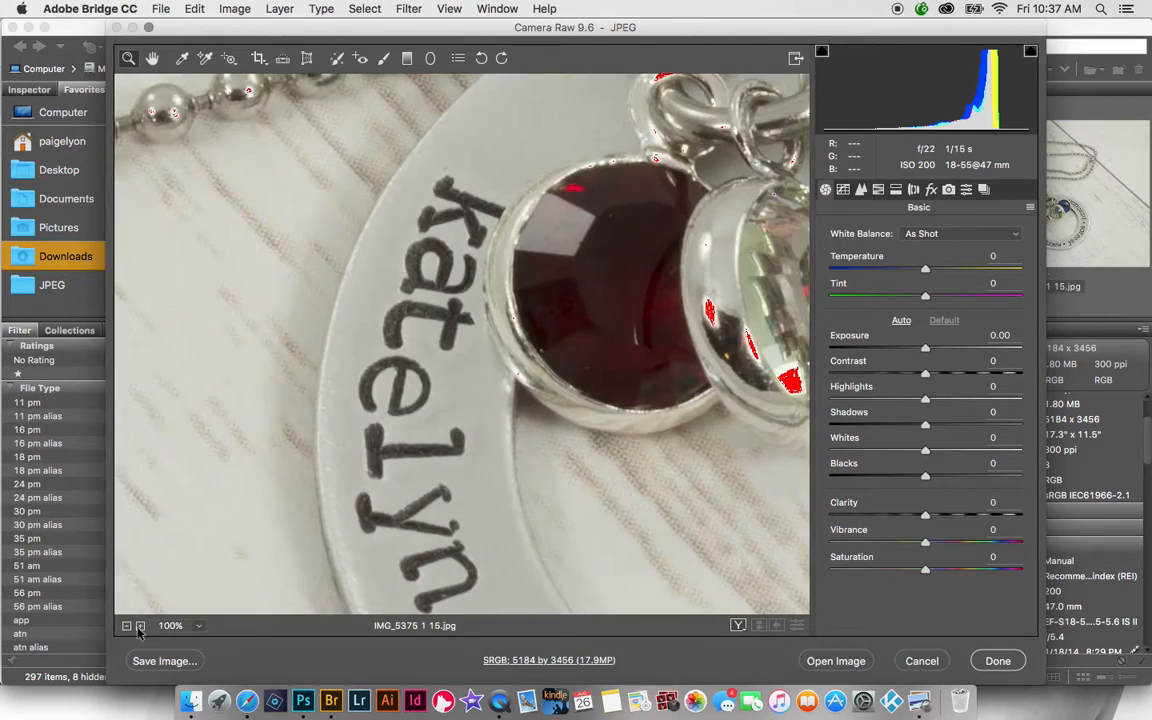
mouse_move(484, 332)
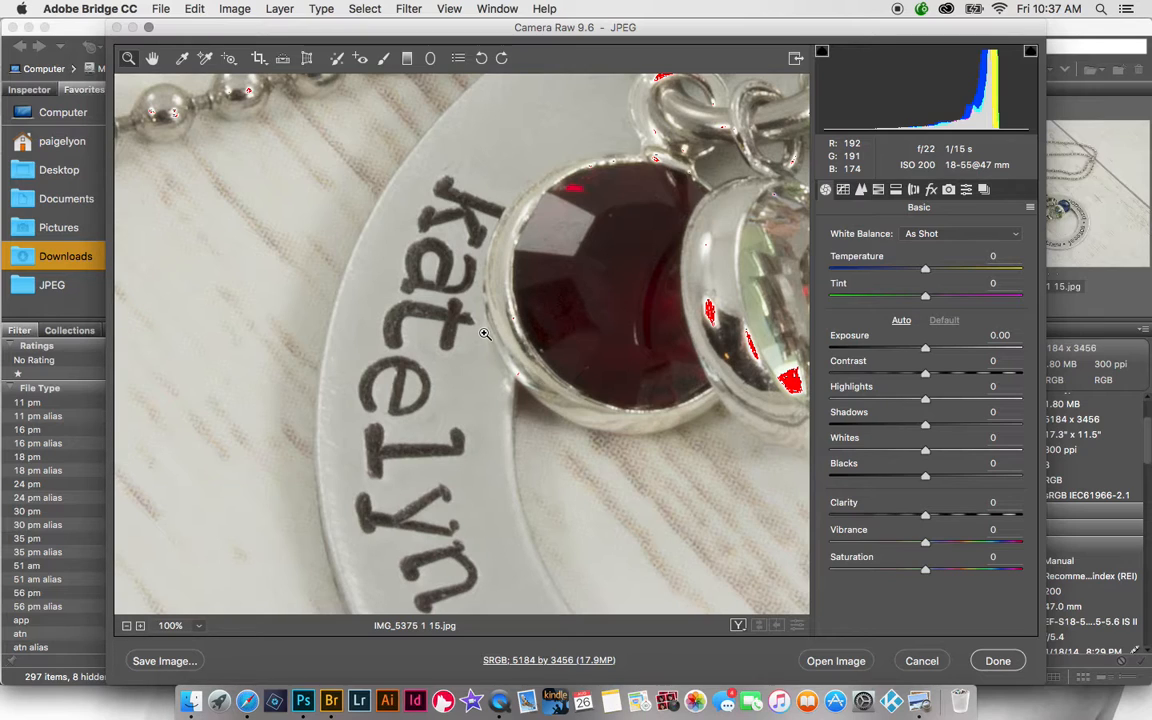
click(170, 624)
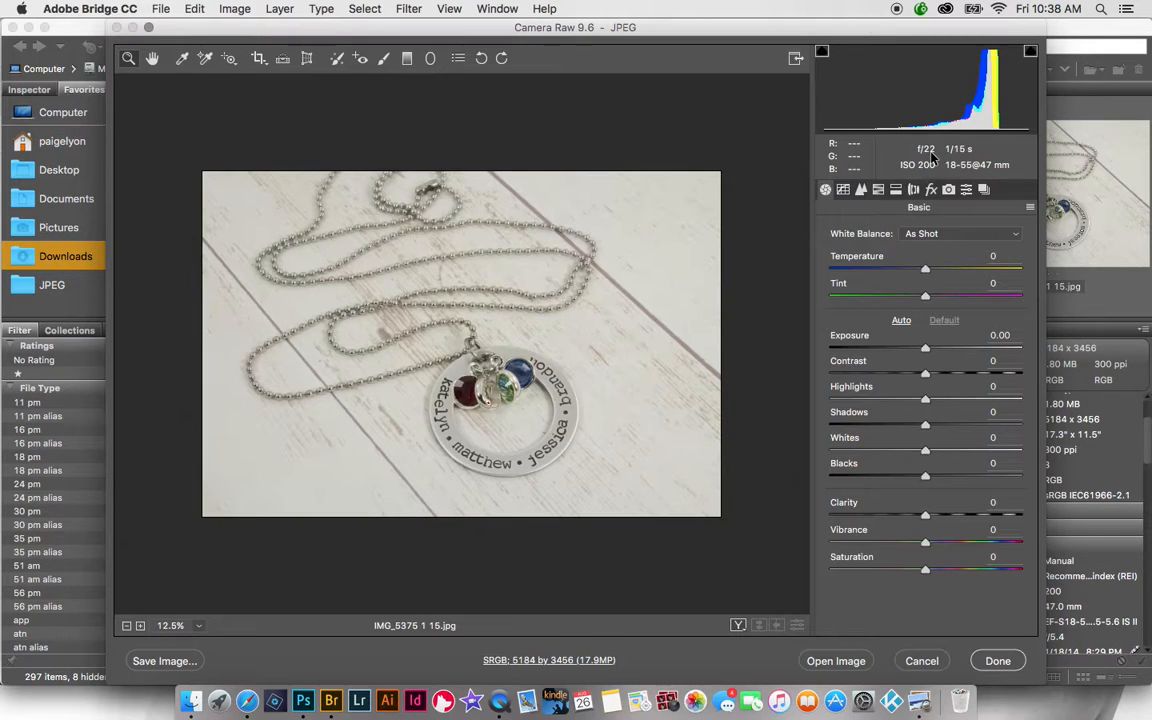
mouse_move(950, 180)
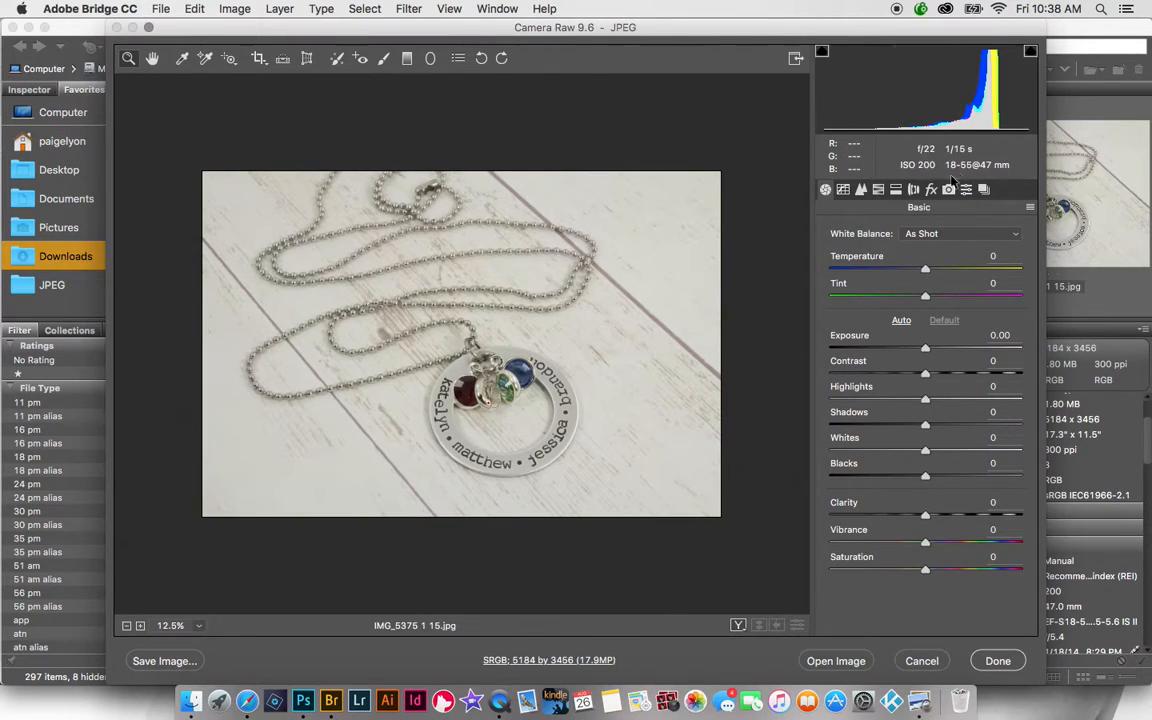
mouse_move(144, 244)
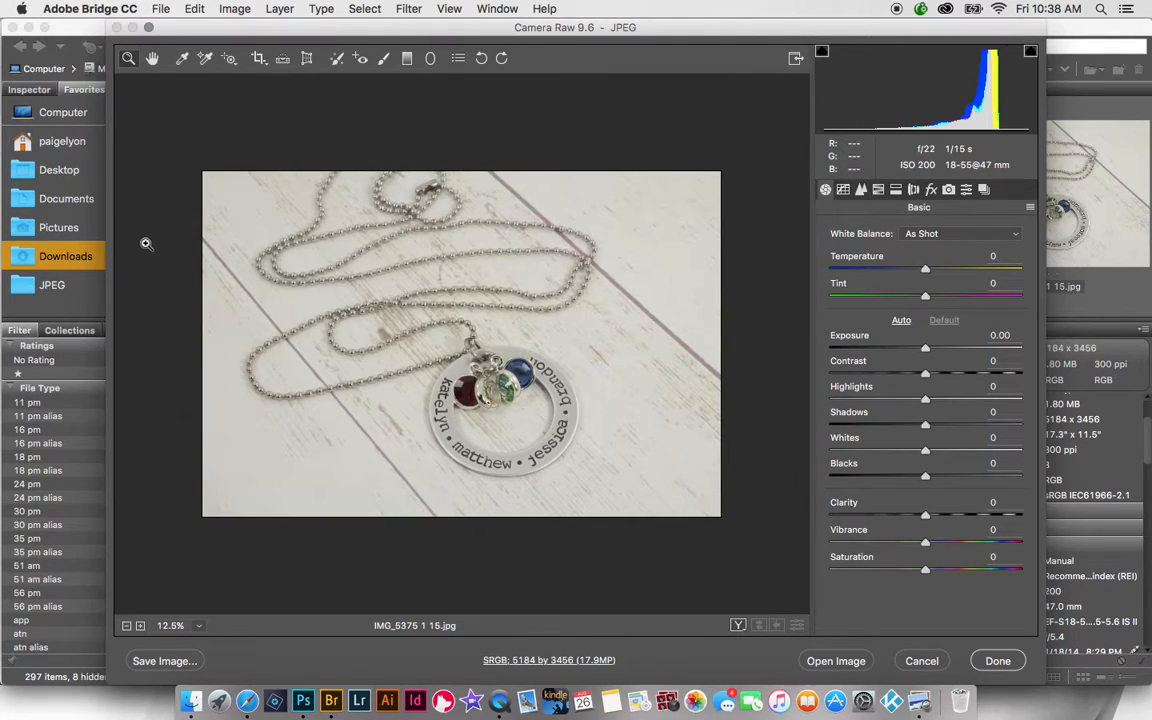
mouse_move(156, 124)
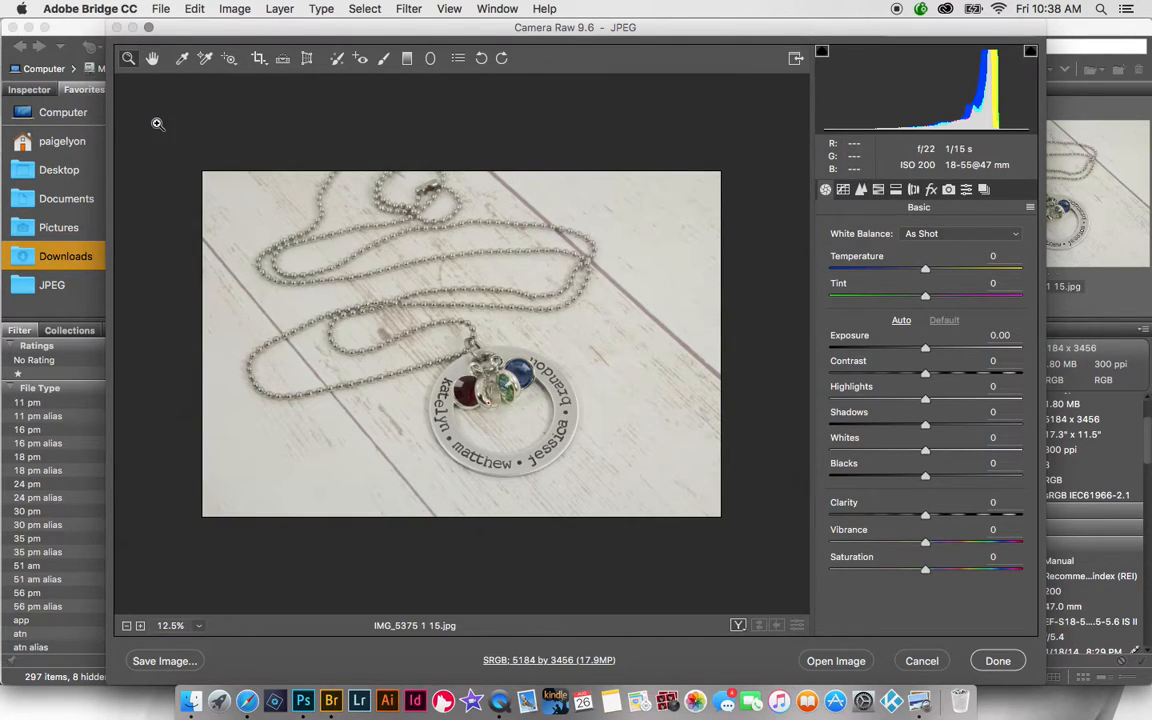
mouse_move(482, 482)
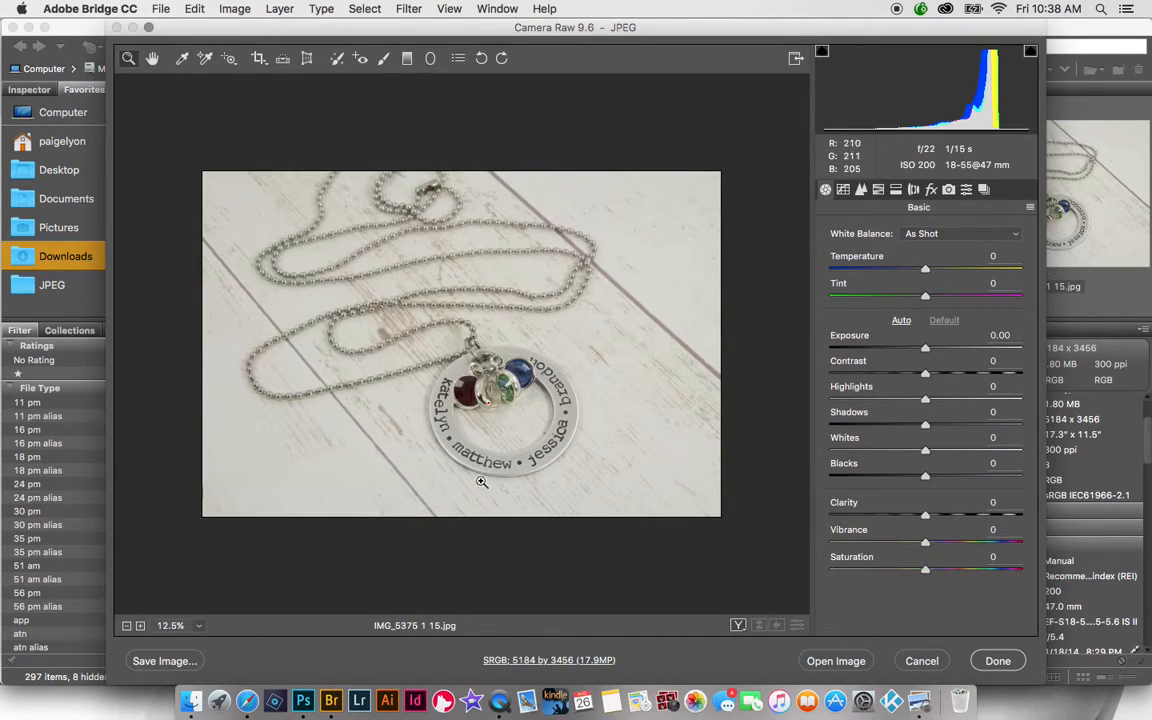
mouse_move(544, 438)
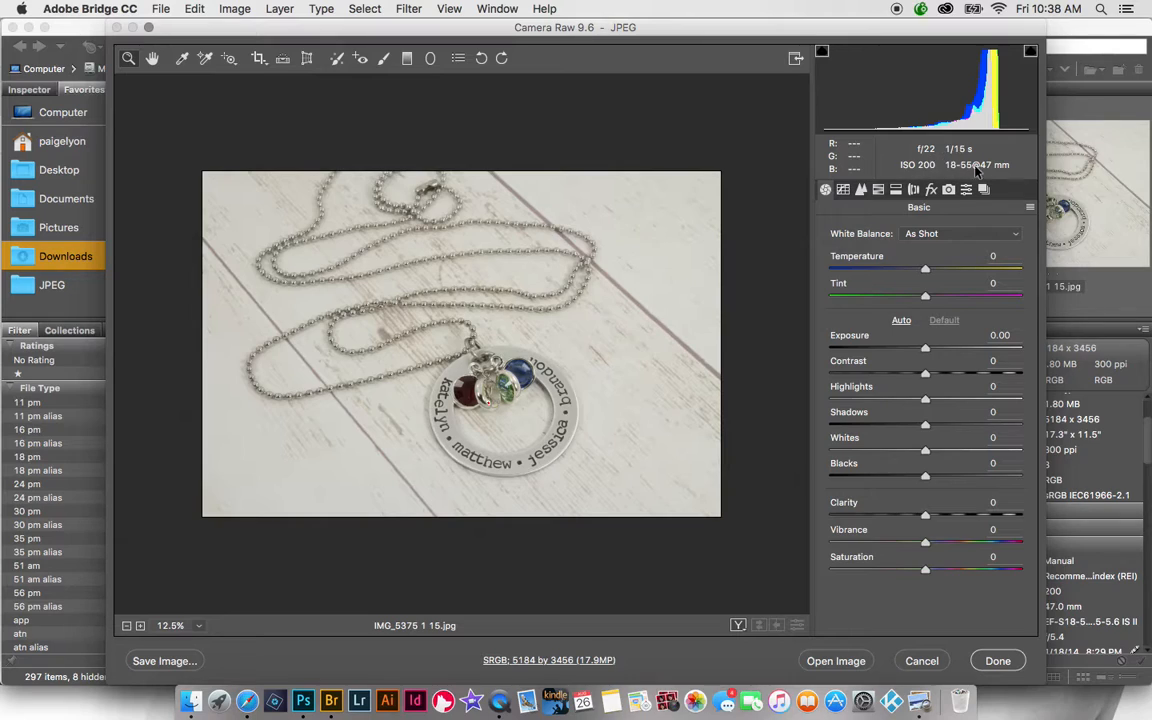
mouse_move(964, 160)
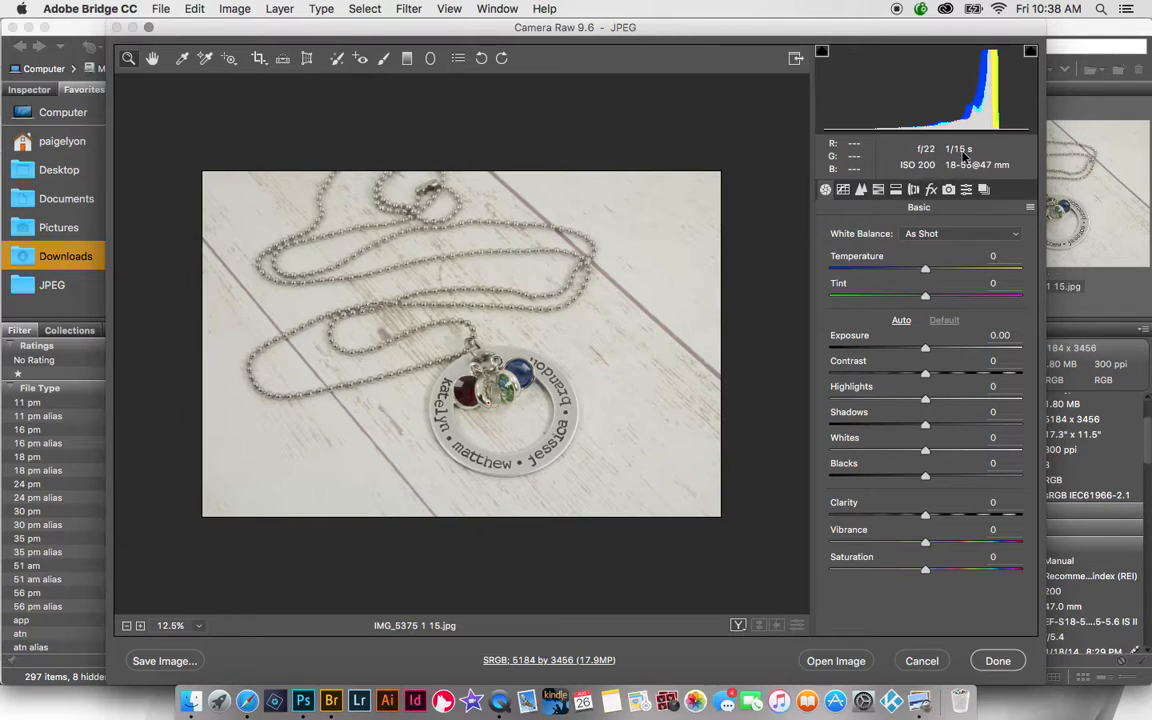
mouse_move(964, 156)
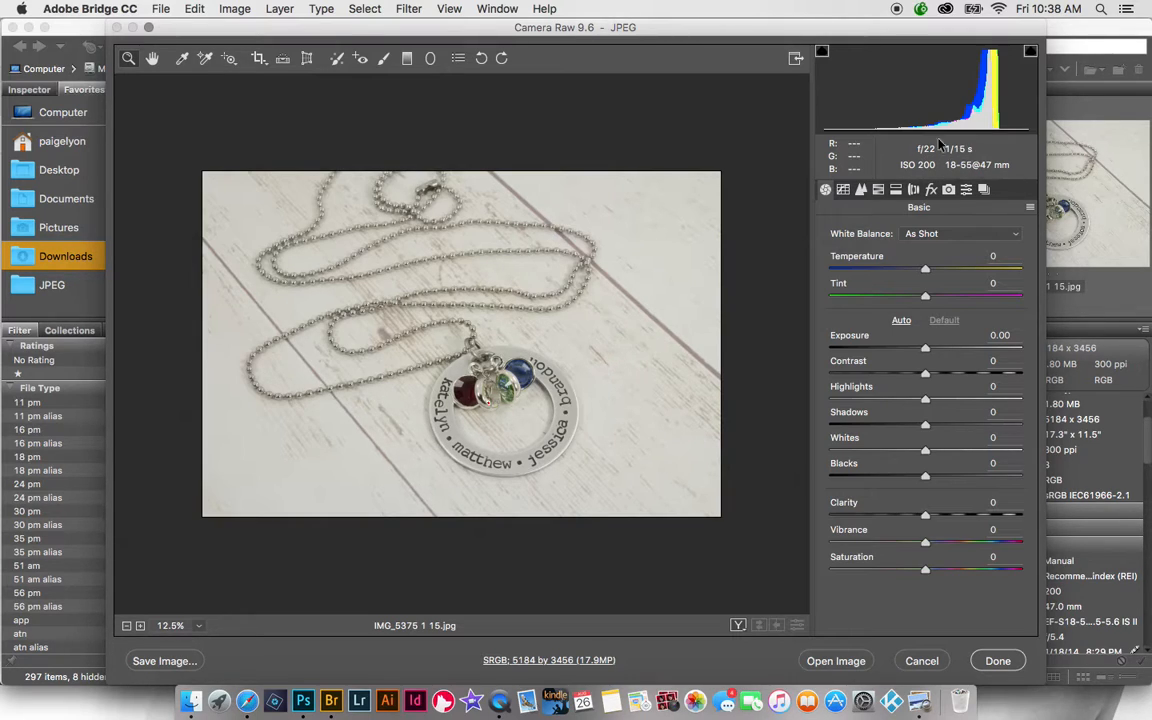
mouse_move(588, 332)
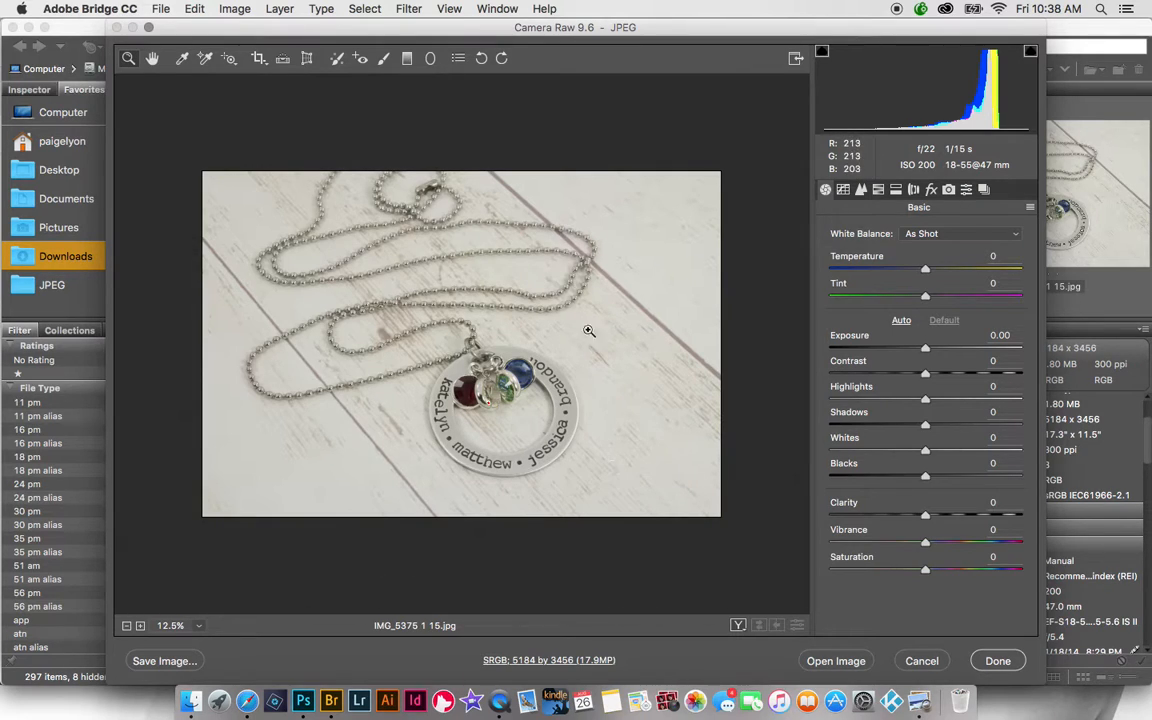
mouse_move(780, 520)
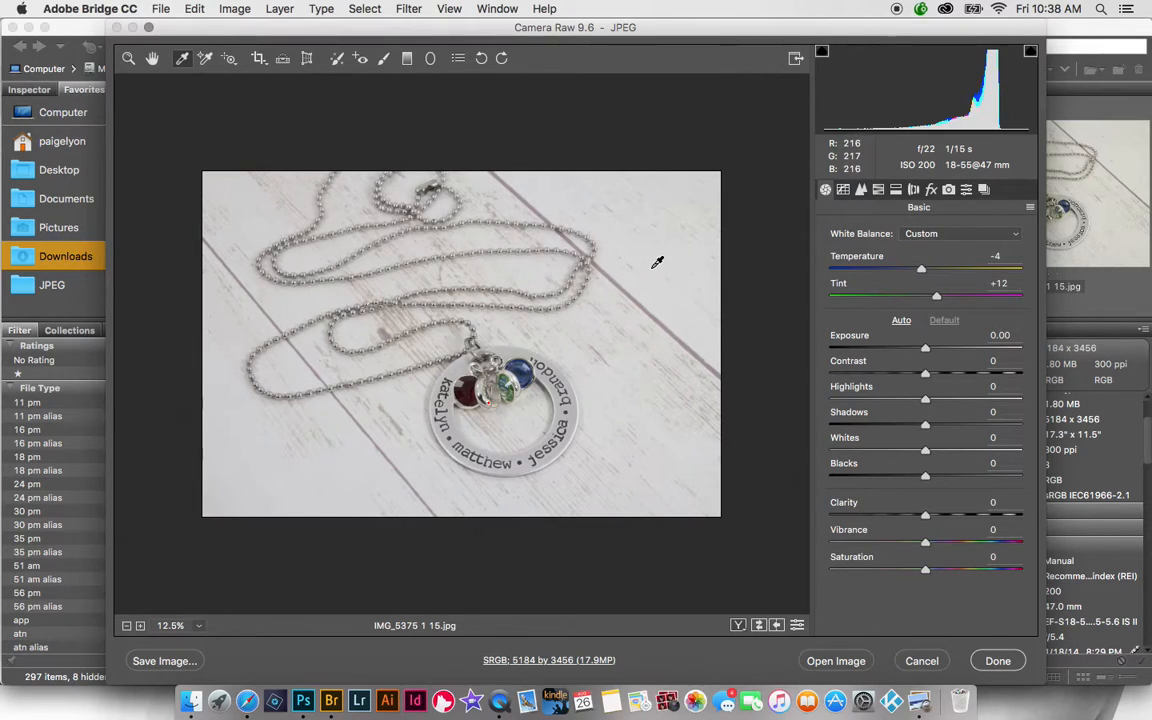
Raise the tint to +15 and send the corrected photo to Photoshop.
drag(936, 296, 940, 296)
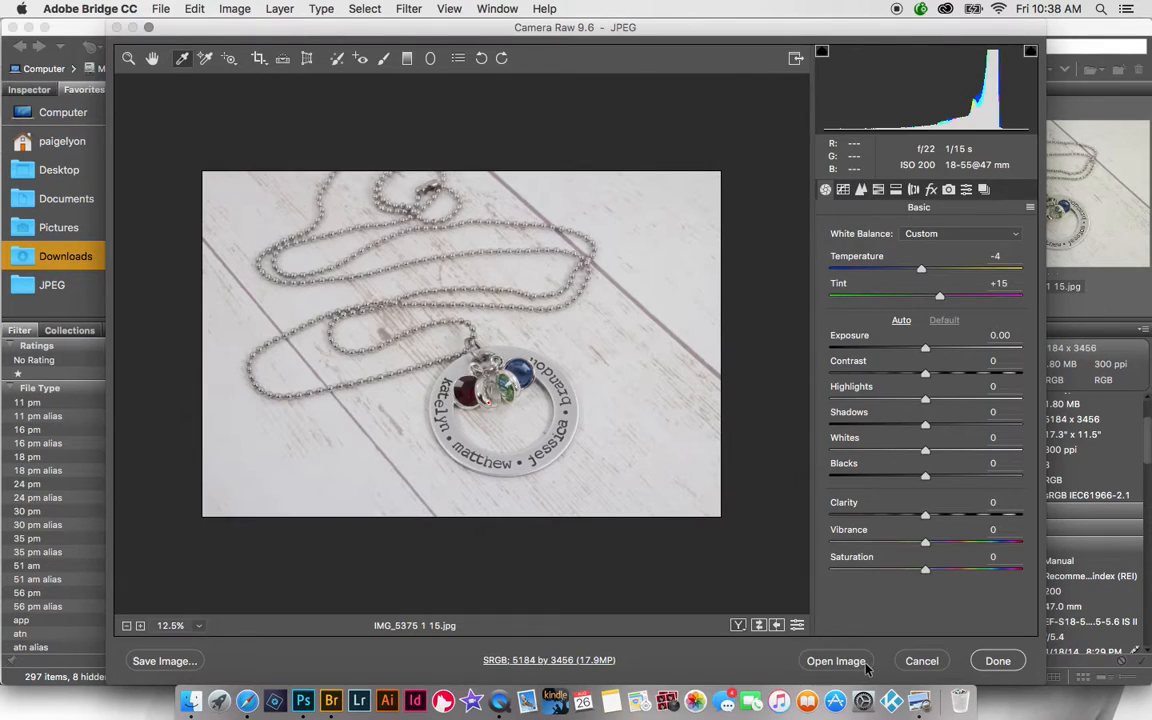
mouse_move(824, 660)
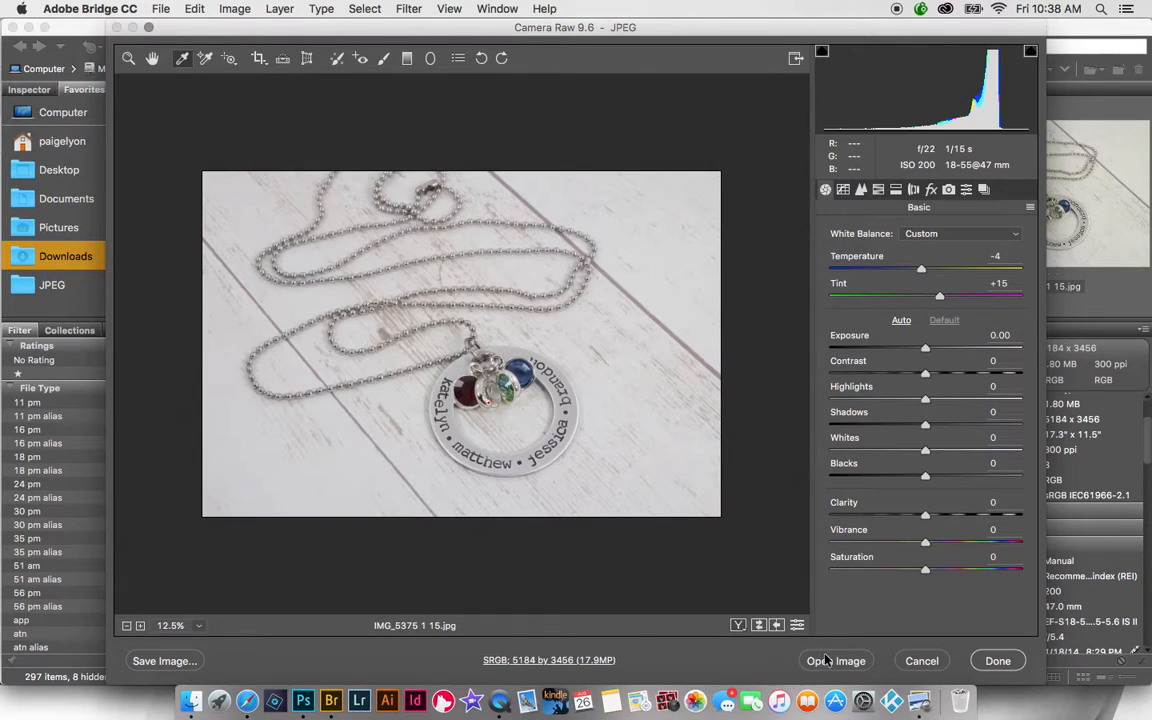
click(920, 660)
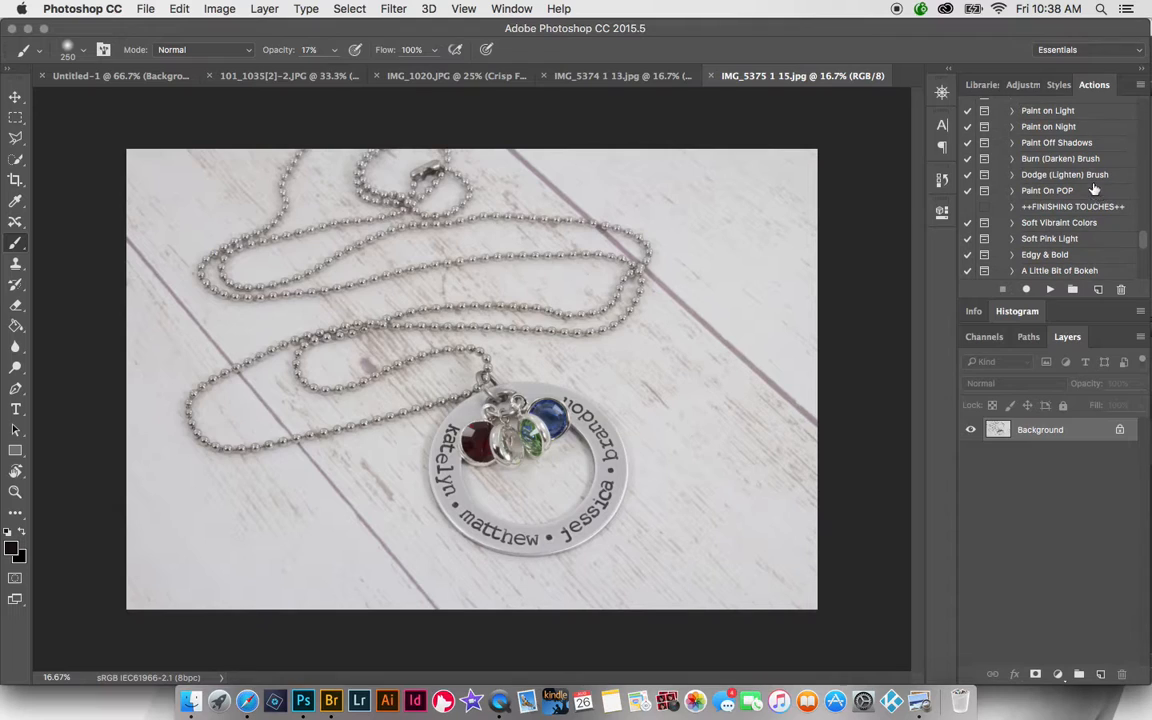
click(610, 76)
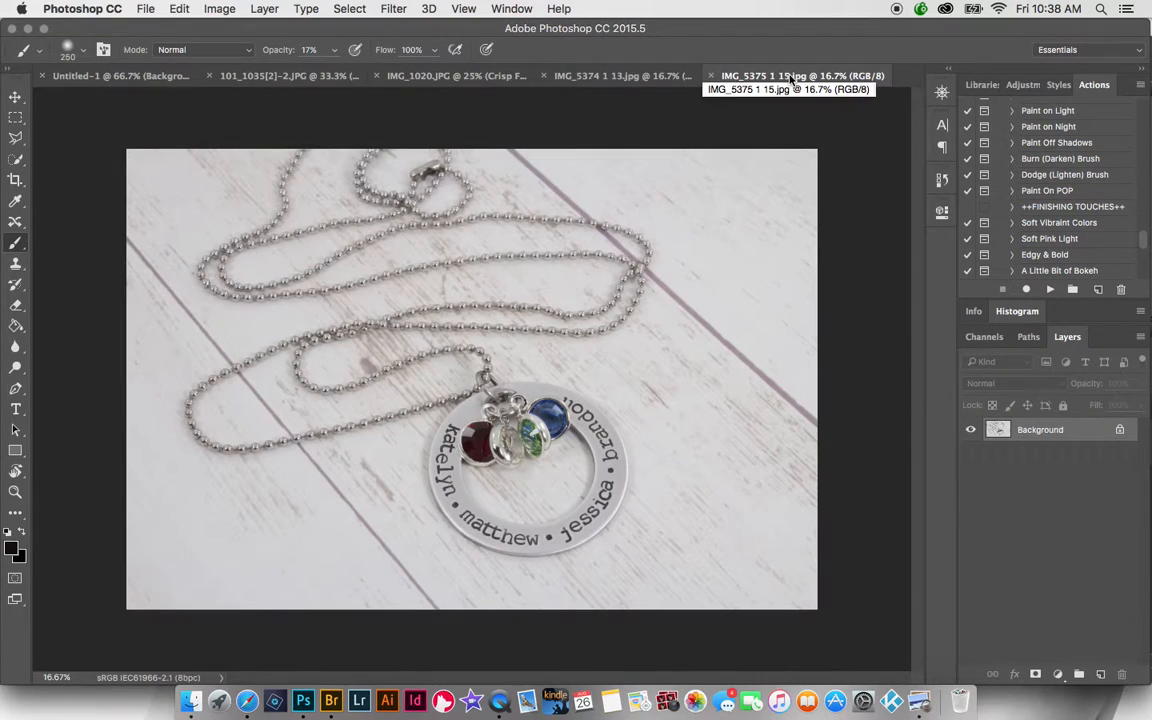
mouse_move(1070, 584)
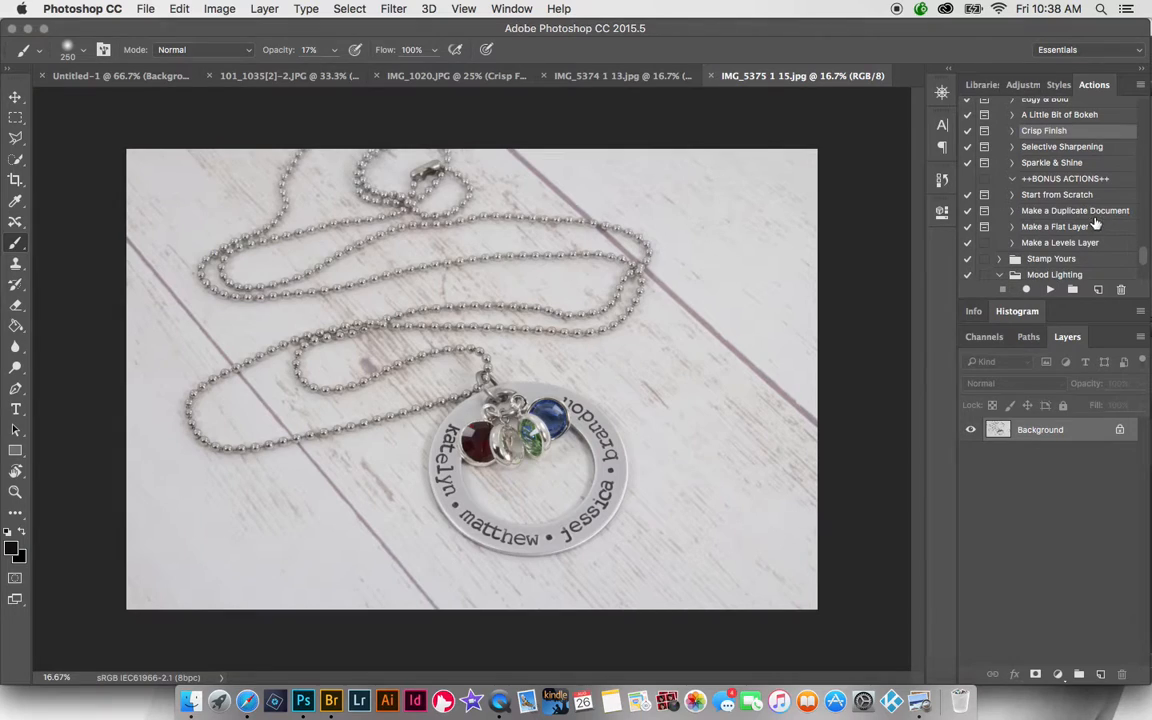
scroll(down, 3)
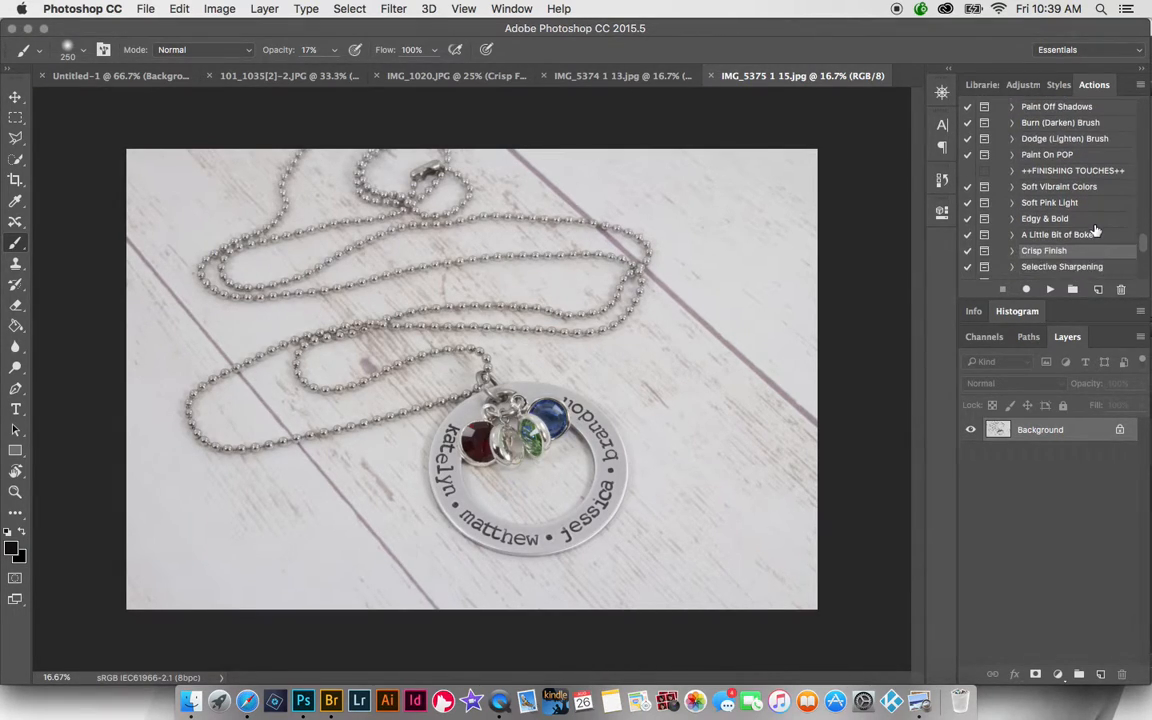
scroll(down, 3)
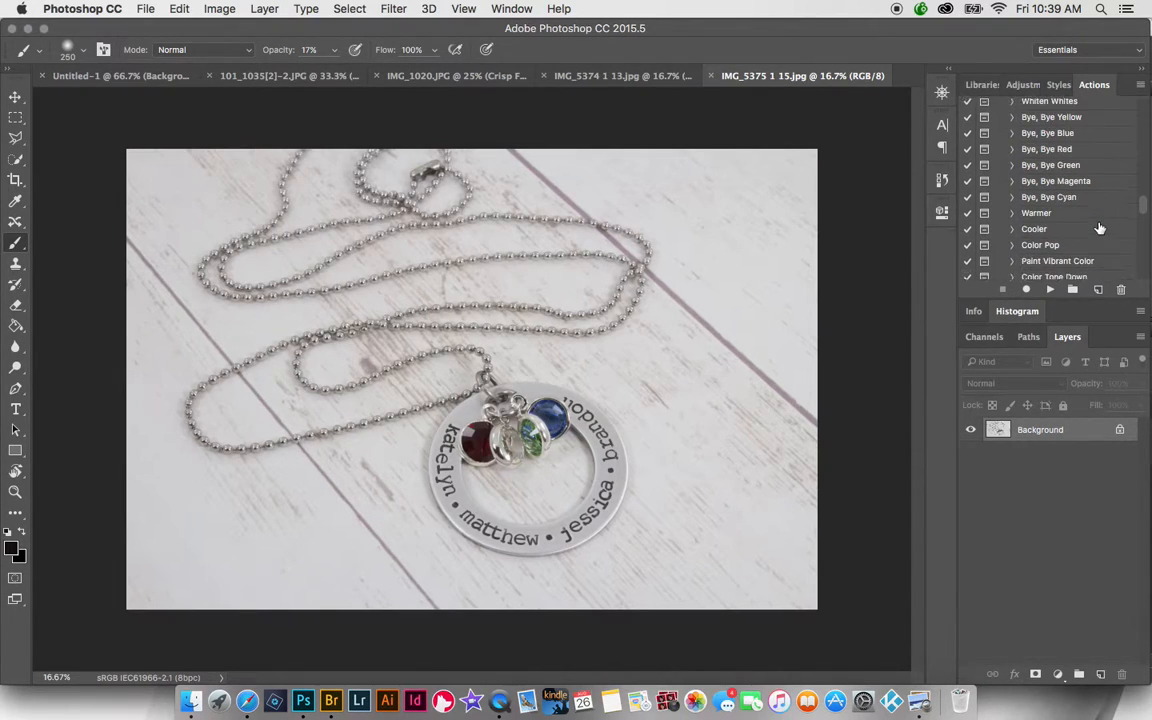
scroll(down, 3)
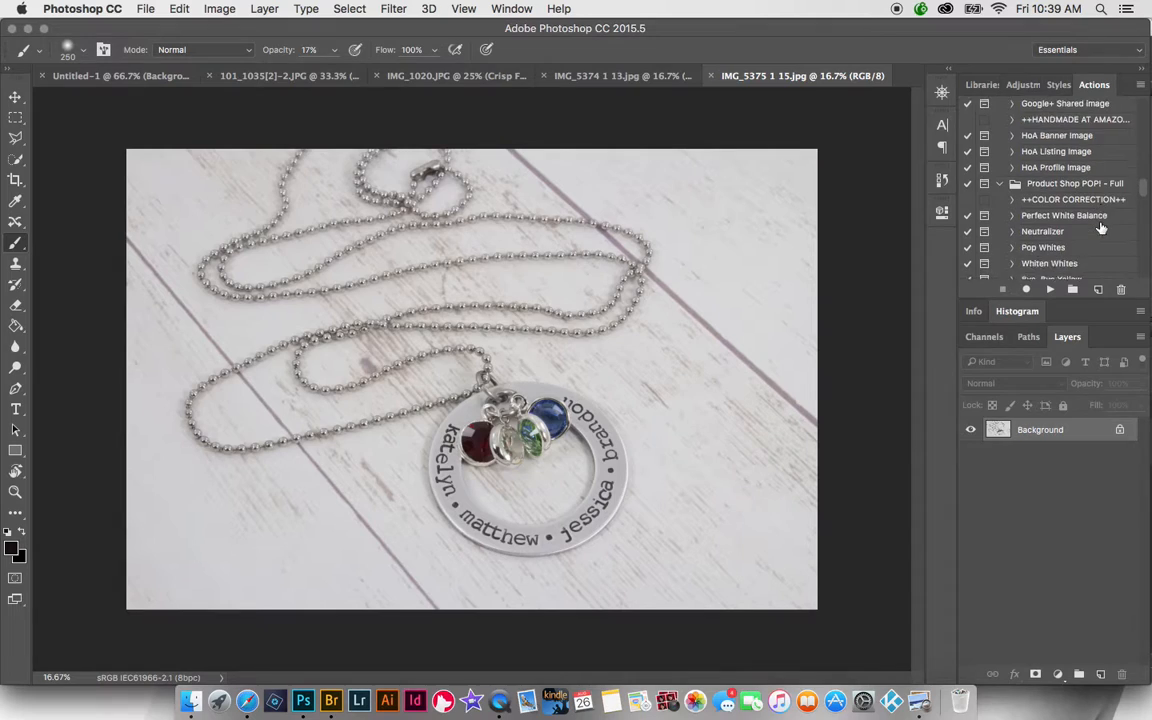
scroll(down, 3)
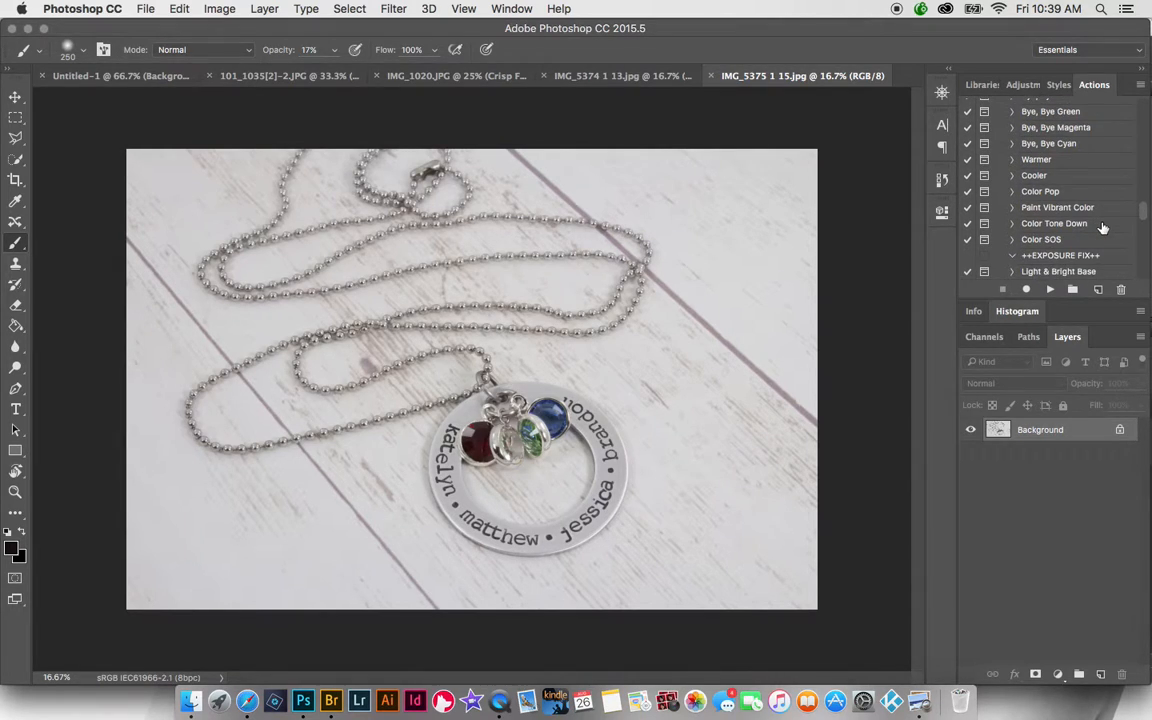
scroll(down, 3)
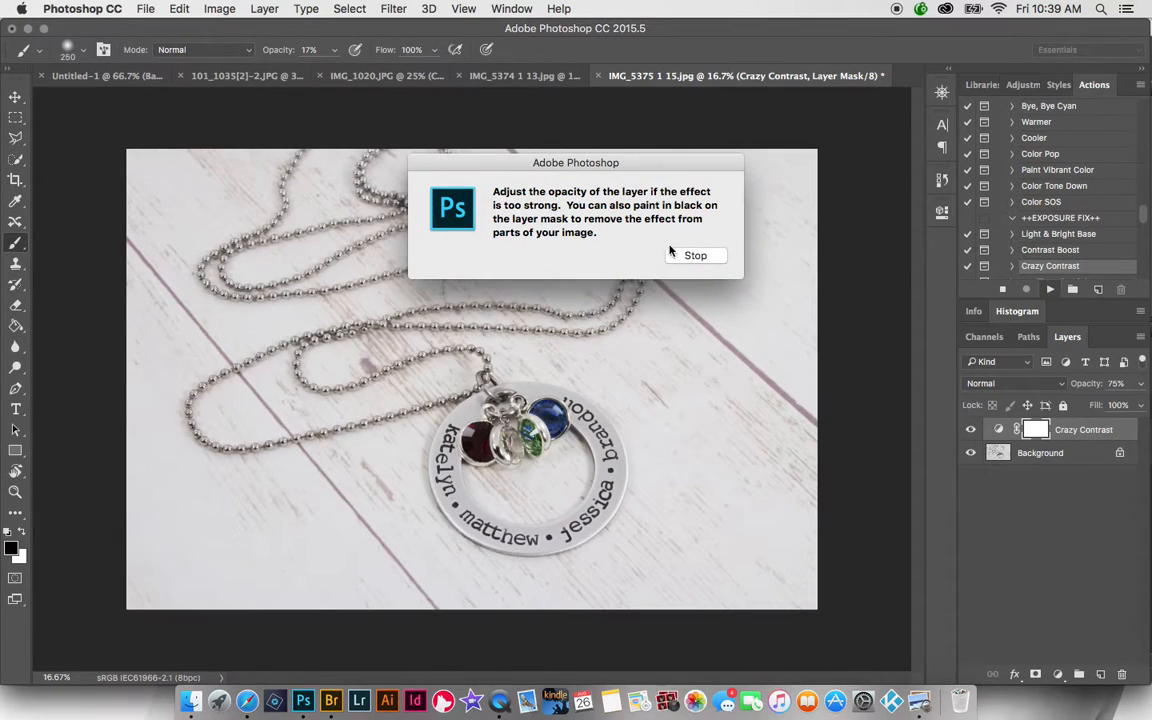
Dismiss the Crazy Contrast tip and settle the layer's opacity near 49%.
click(696, 256)
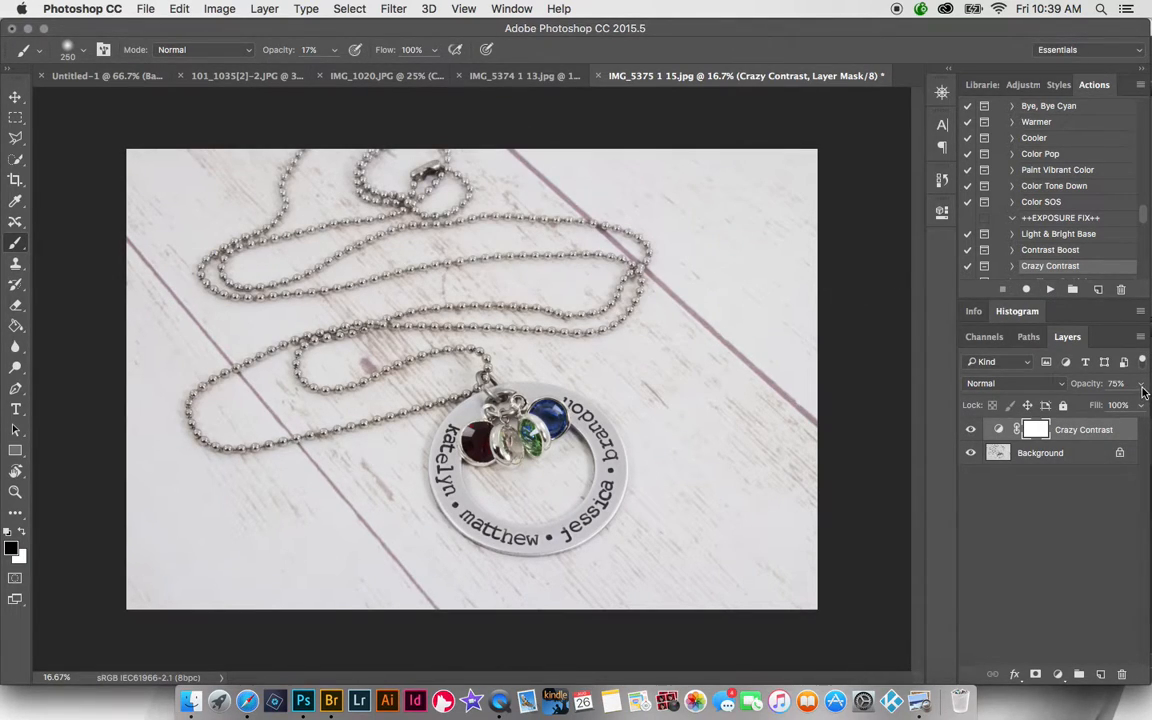
drag(1144, 392, 1096, 404)
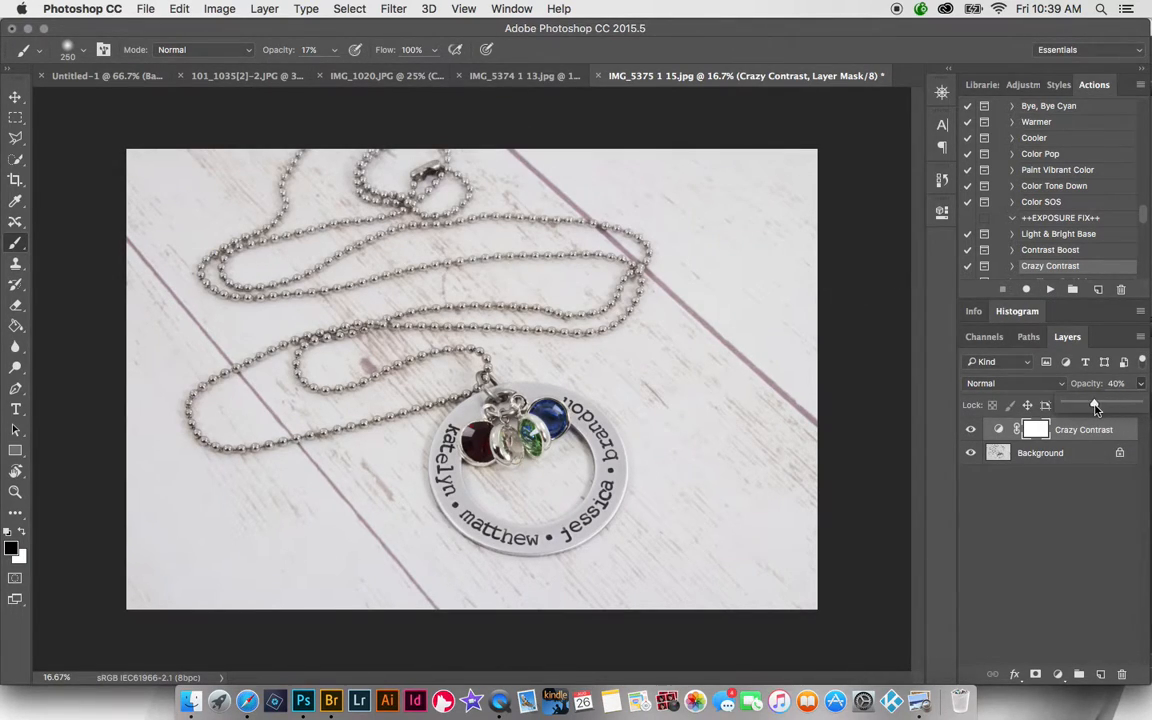
drag(1096, 404, 1088, 404)
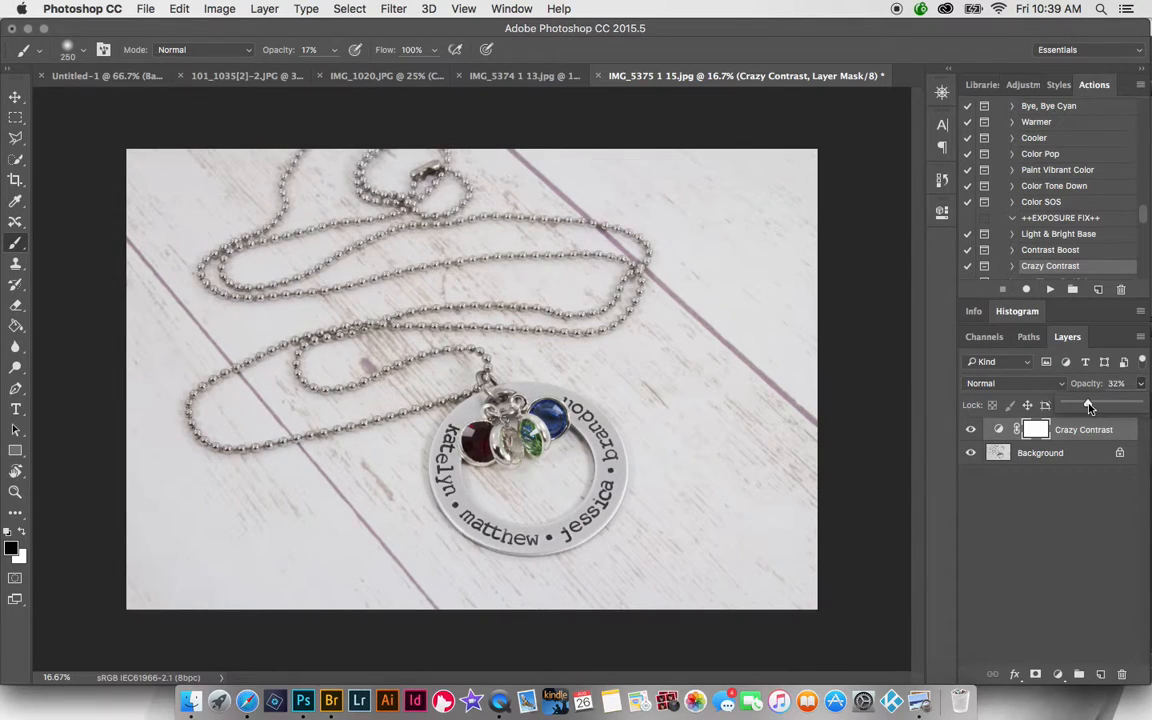
drag(1088, 404, 1100, 404)
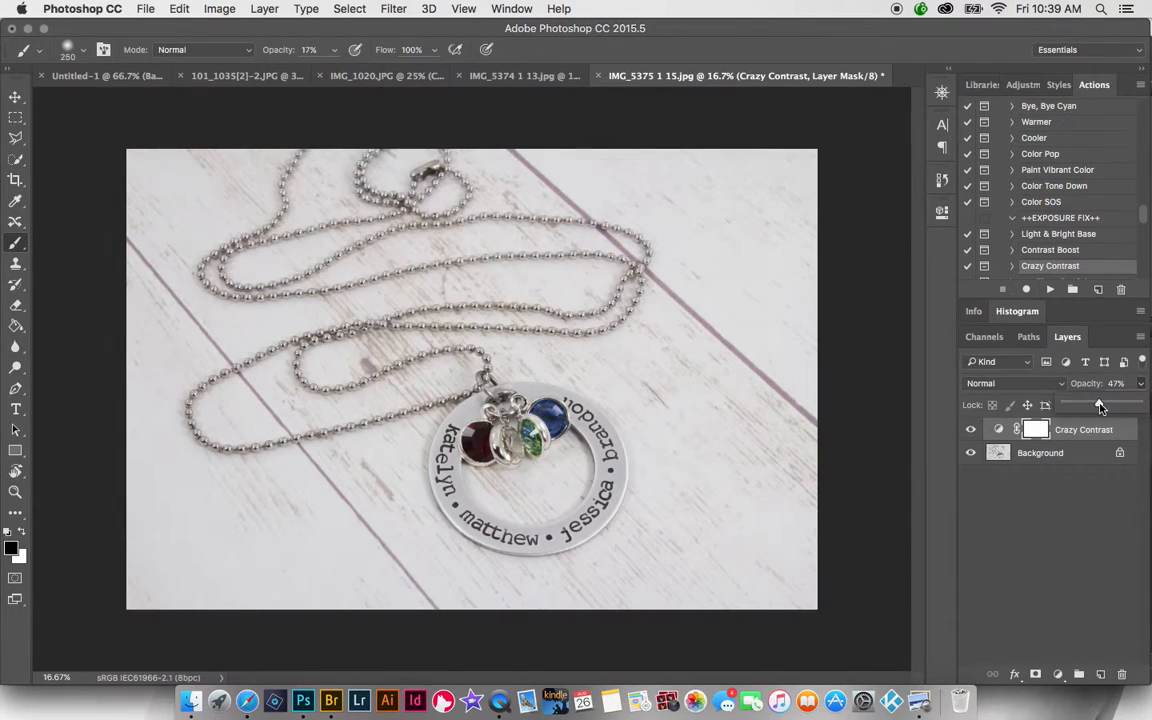
drag(1100, 402, 1100, 402)
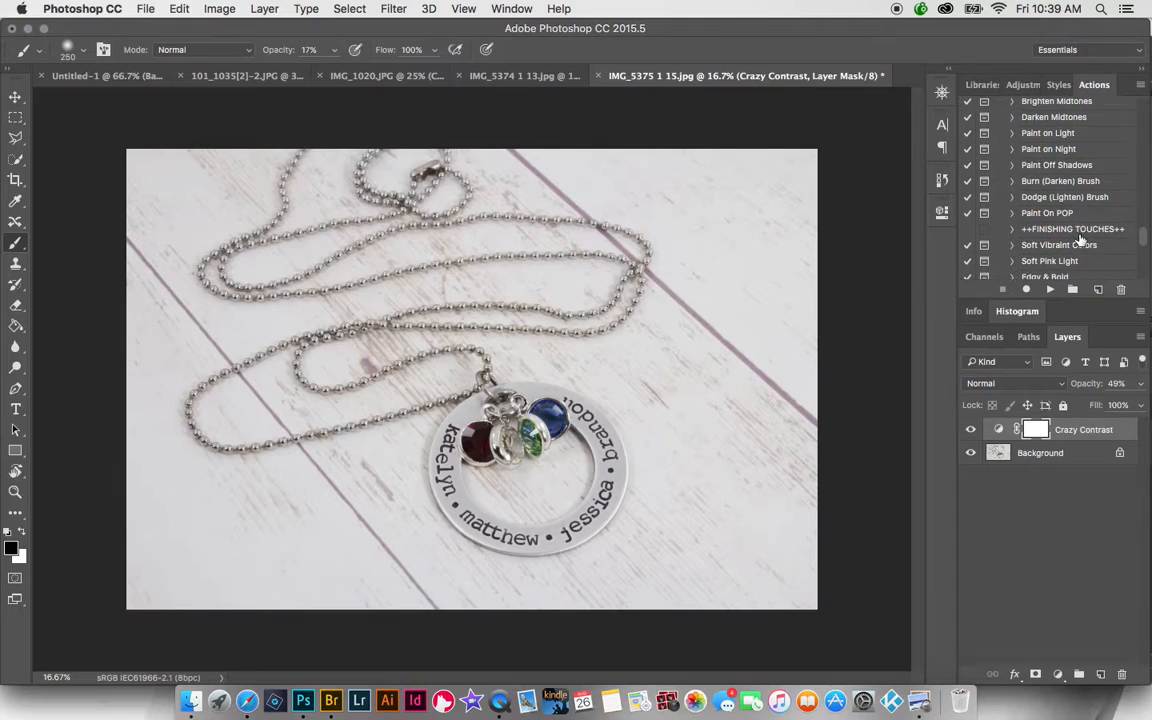
Scroll the Actions panel down to the Finishing Touches set.
scroll(down, 3)
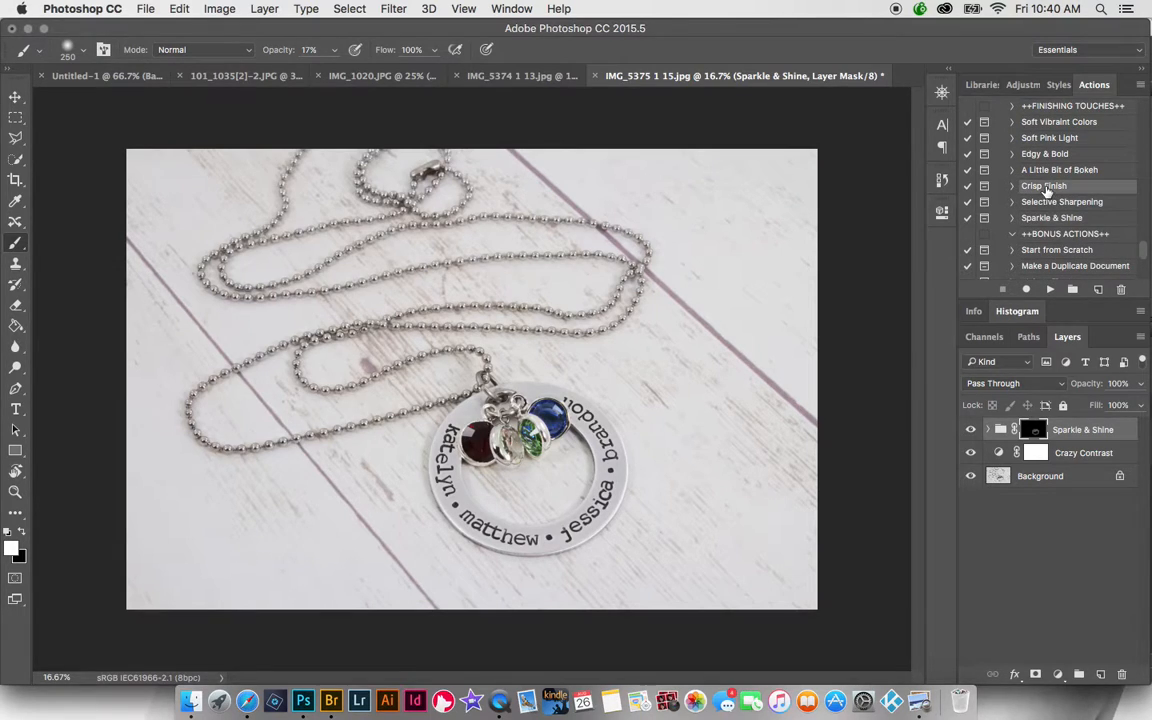
Run the Crisp Finish action on the second necklace photo.
click(1048, 288)
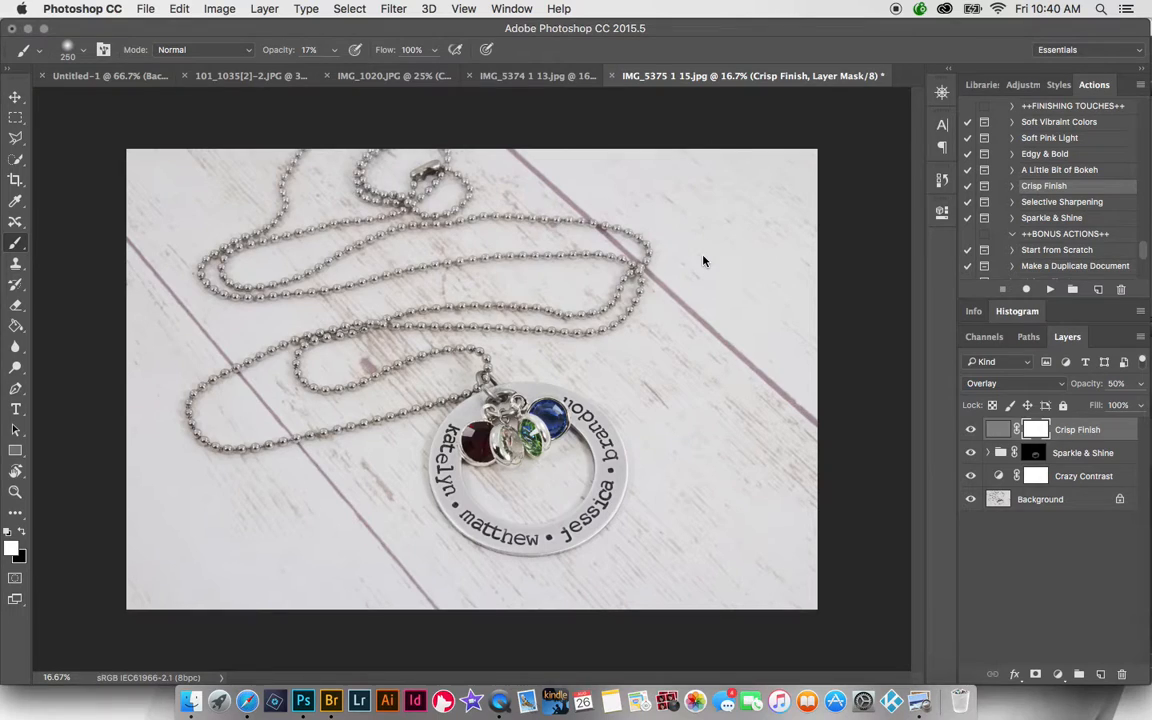
mouse_move(704, 256)
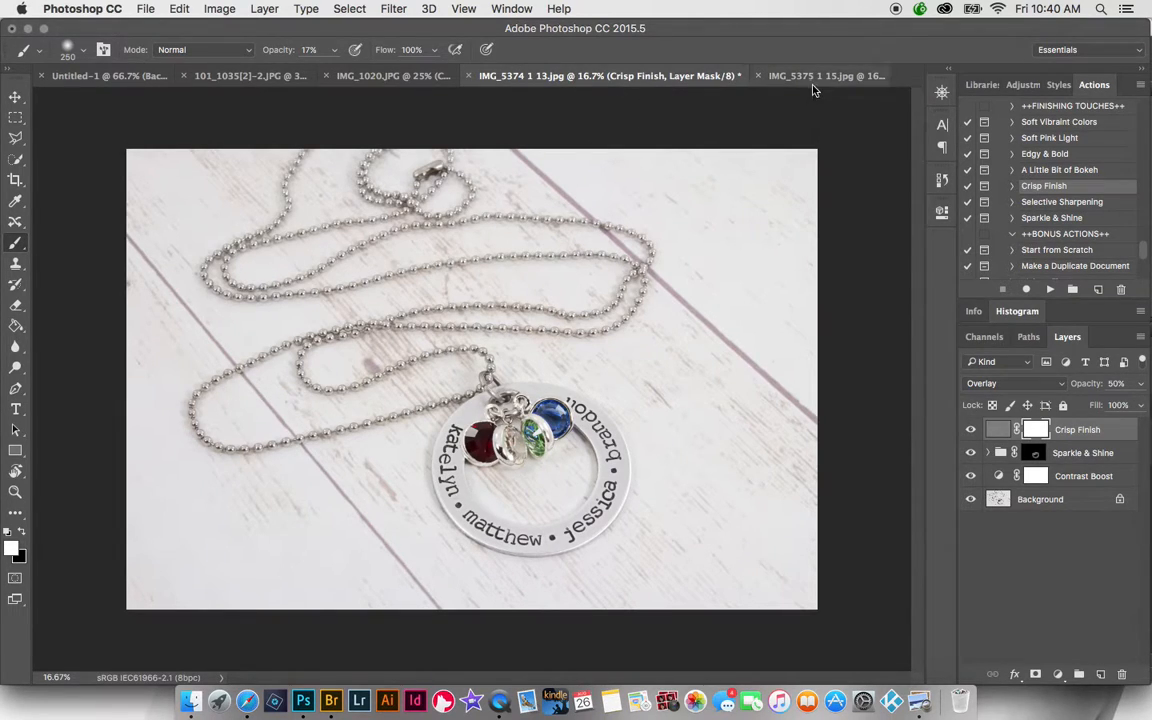
click(824, 76)
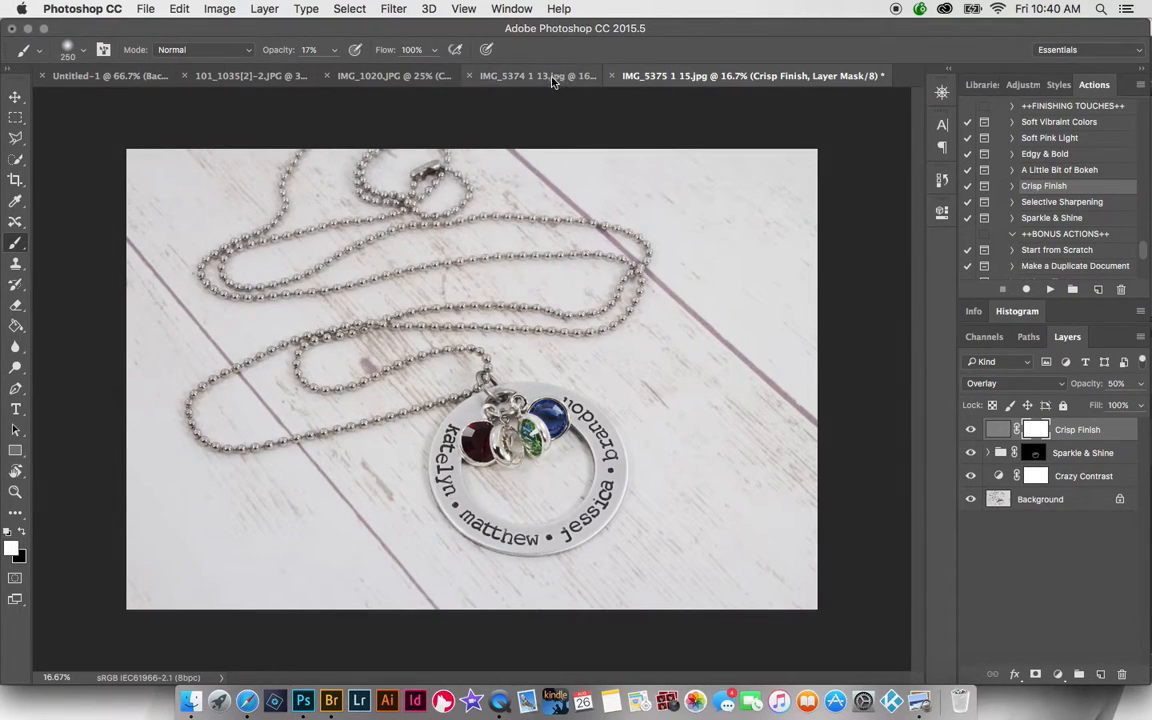
click(536, 76)
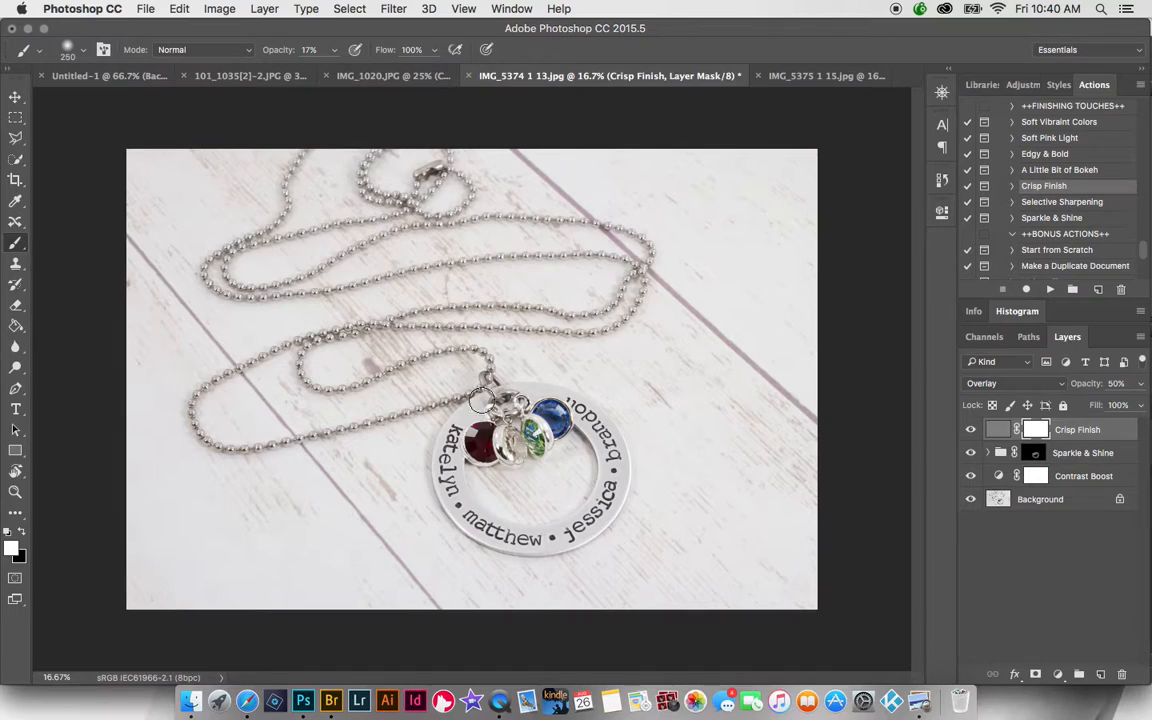
mouse_move(820, 76)
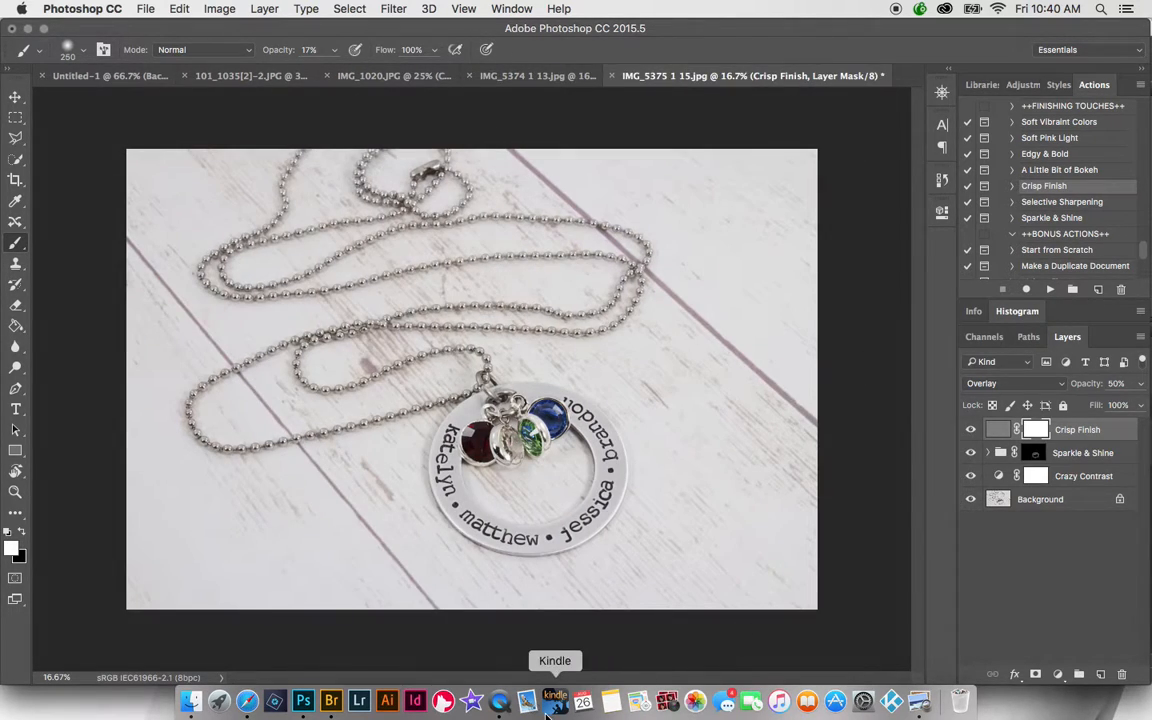
mouse_move(500, 700)
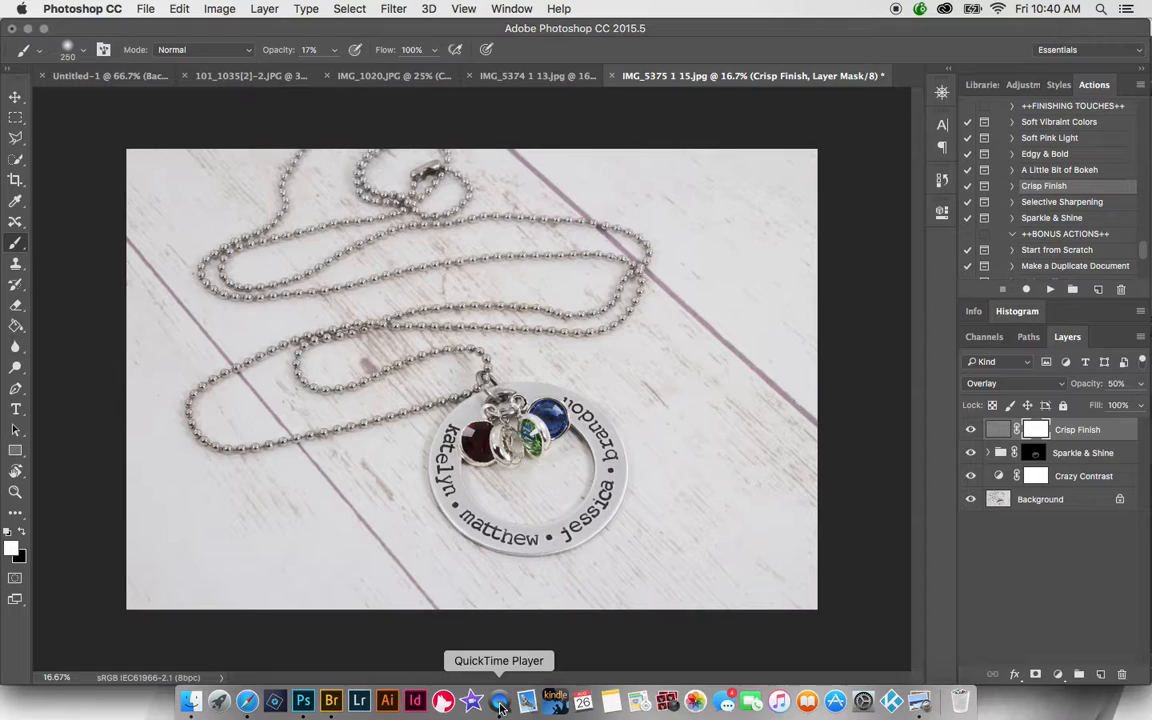